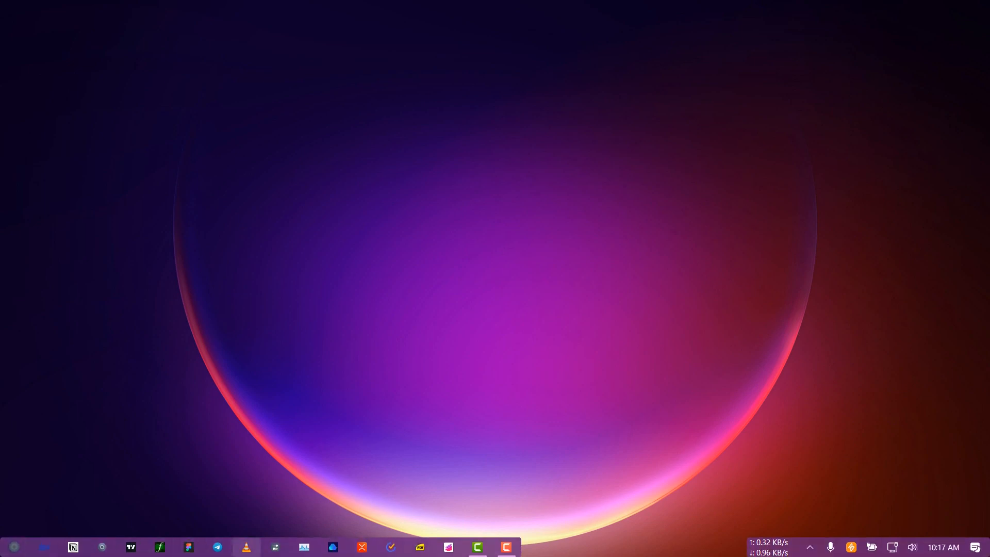
mouse_move(274, 547)
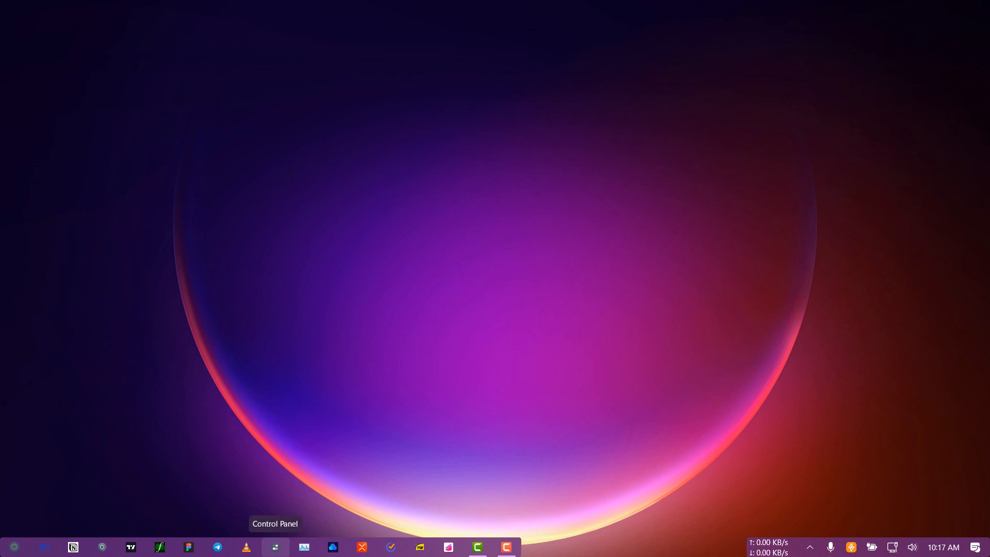
Search the Windows launcher for 'obsidian' so Obsidian is the top result.
type("license")
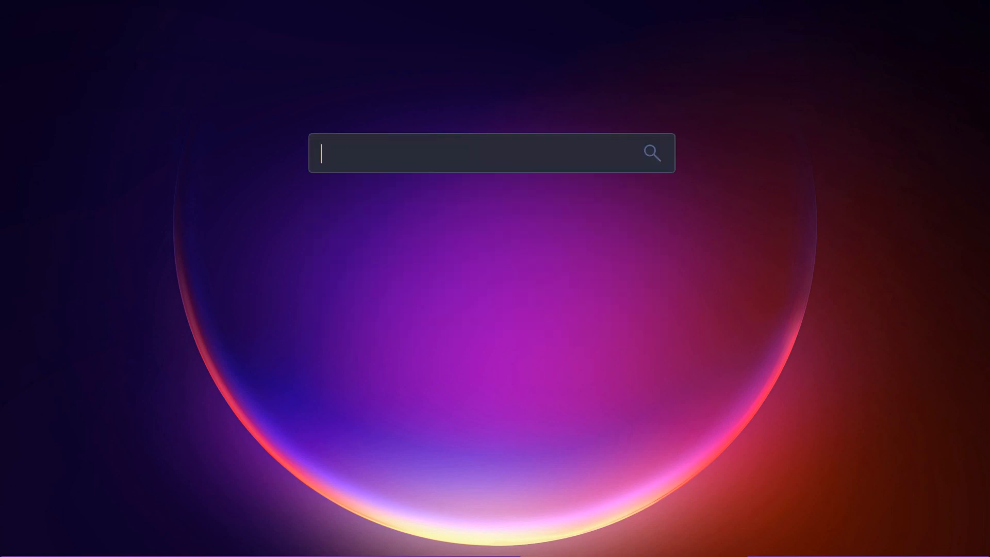
type("obsidian")
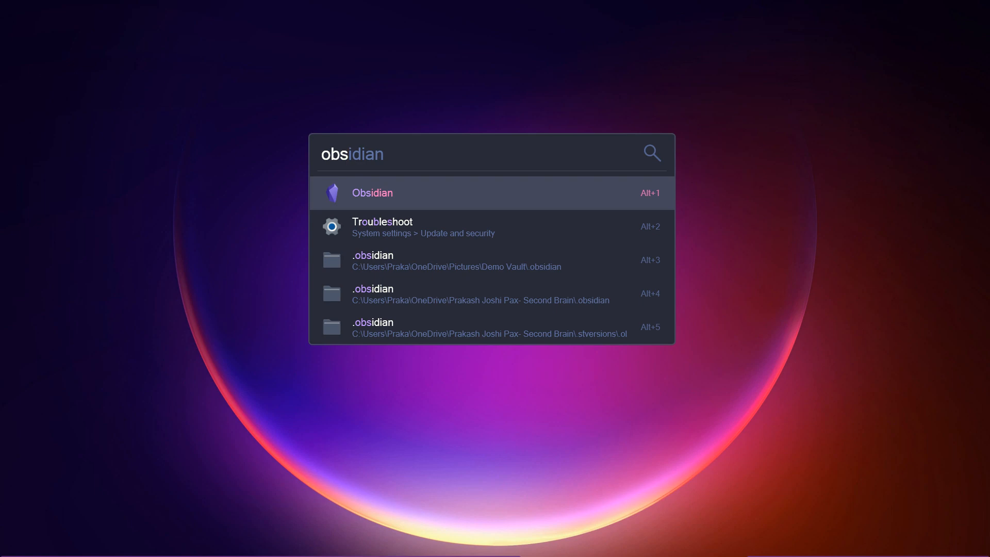
Launch Obsidian and search the community plugins for 'se' (Sekund).
left_click(372, 192)
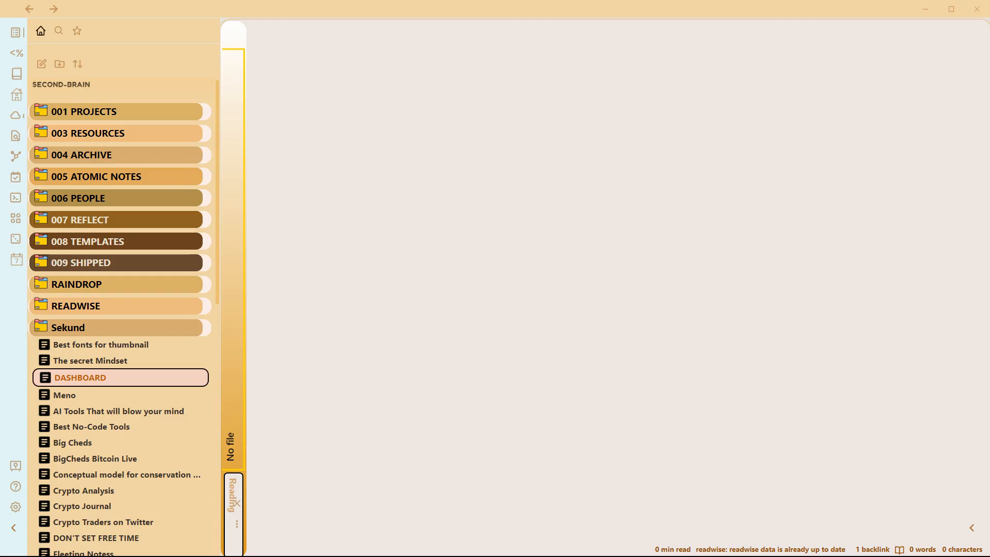
left_click(16, 507)
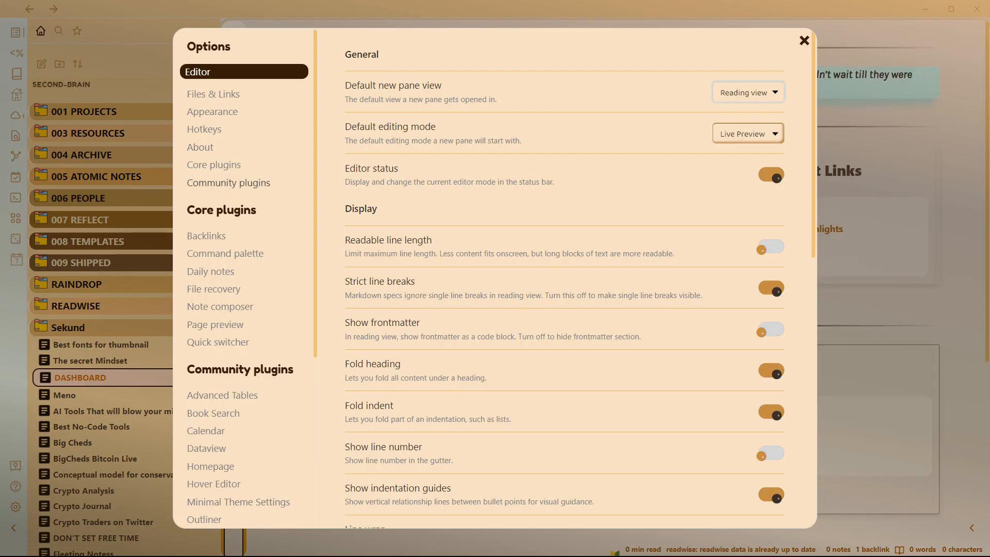
left_click(229, 182)
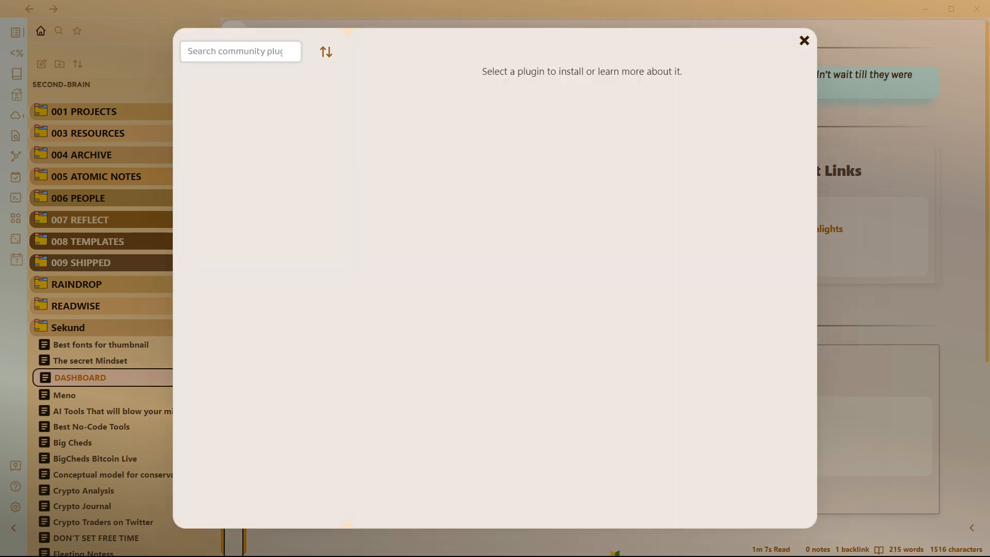
type("sekund")
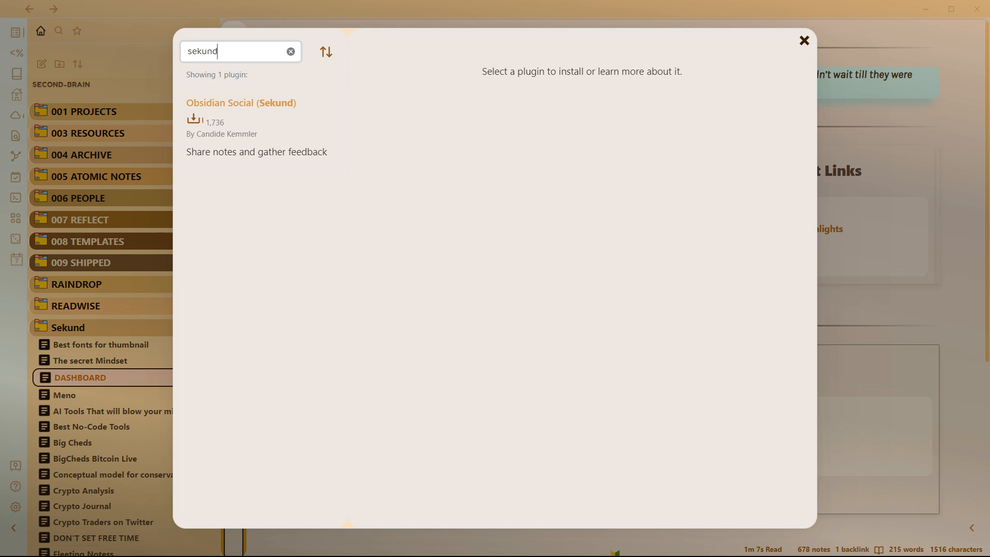
Install and enable the Obsidian Social (Sekund) plugin, landing on its settings.
left_click(240, 102)
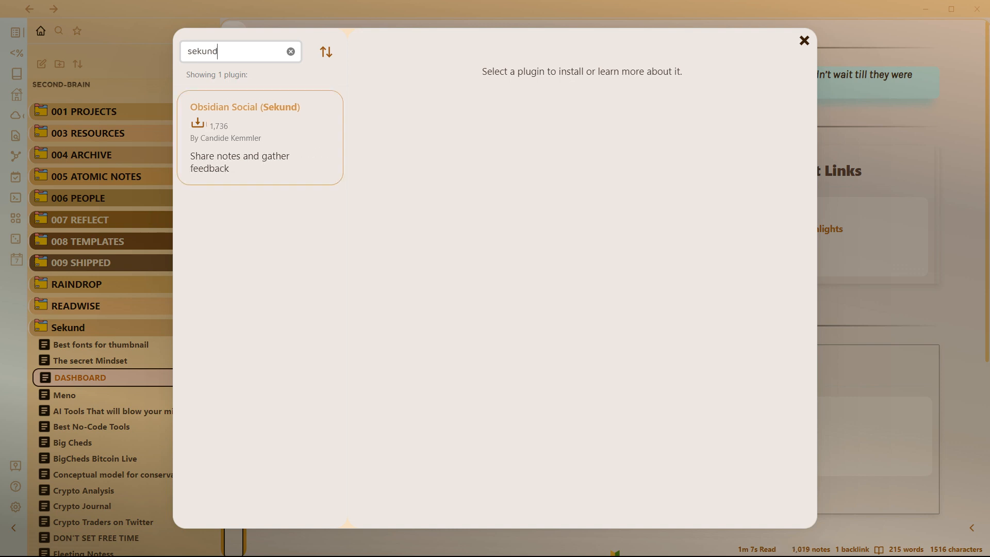
left_click(259, 137)
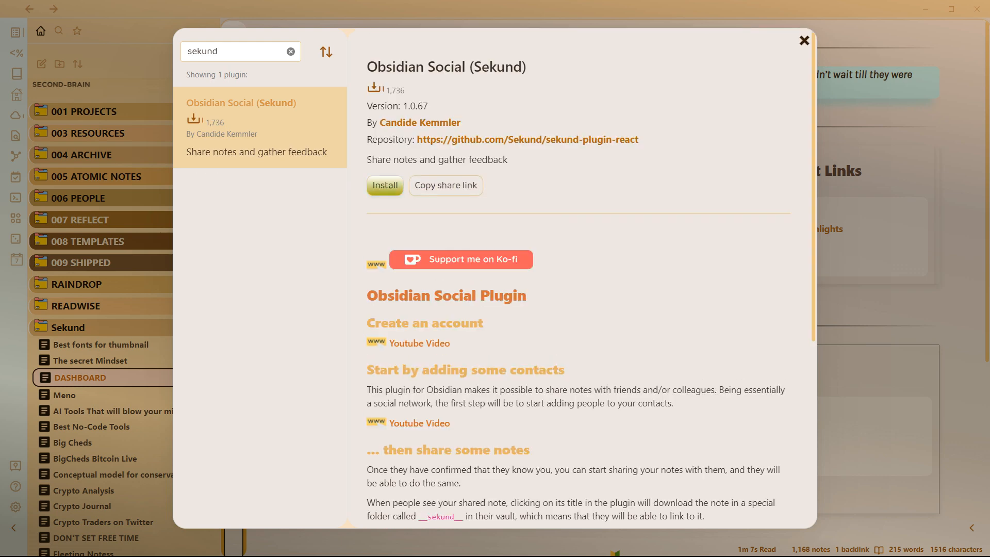
left_click(385, 186)
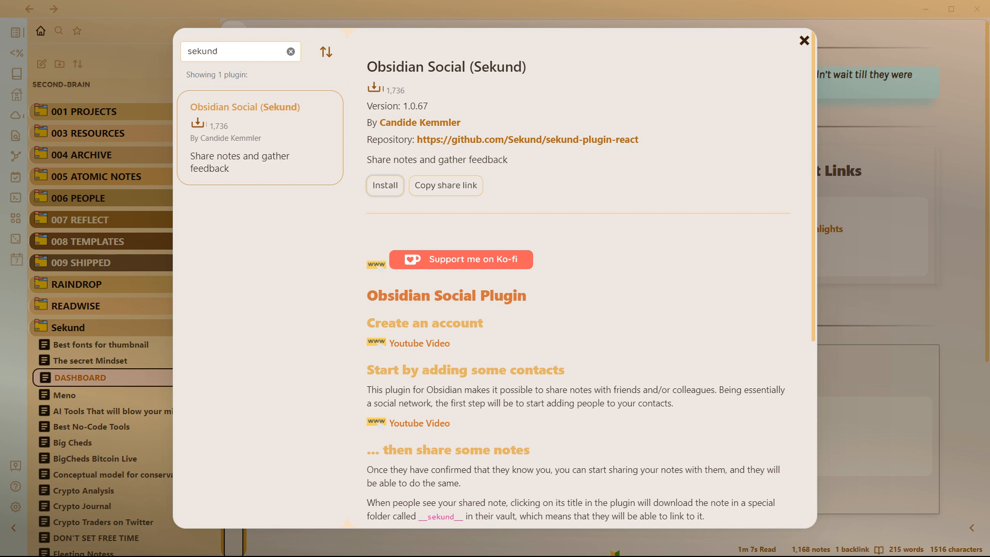
left_click(385, 185)
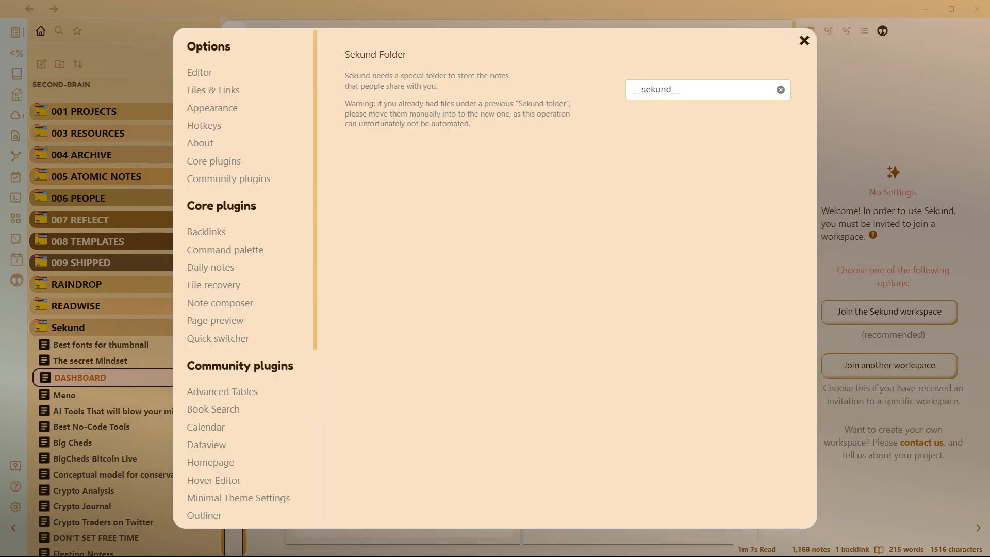
Change the Sekund storage folder from '__sekund__' to the existing 'Sekund' folder and close settings.
left_click(694, 89)
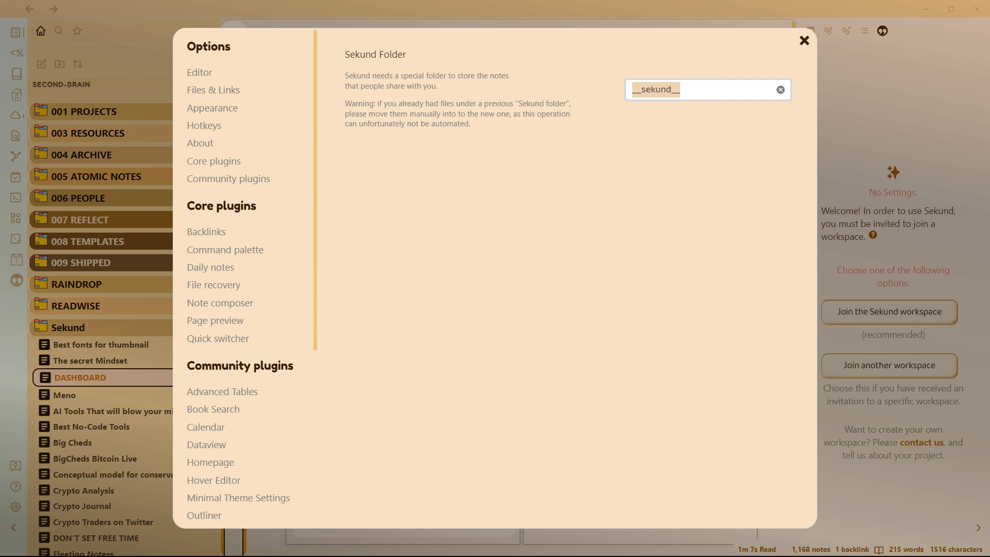
left_click(708, 89)
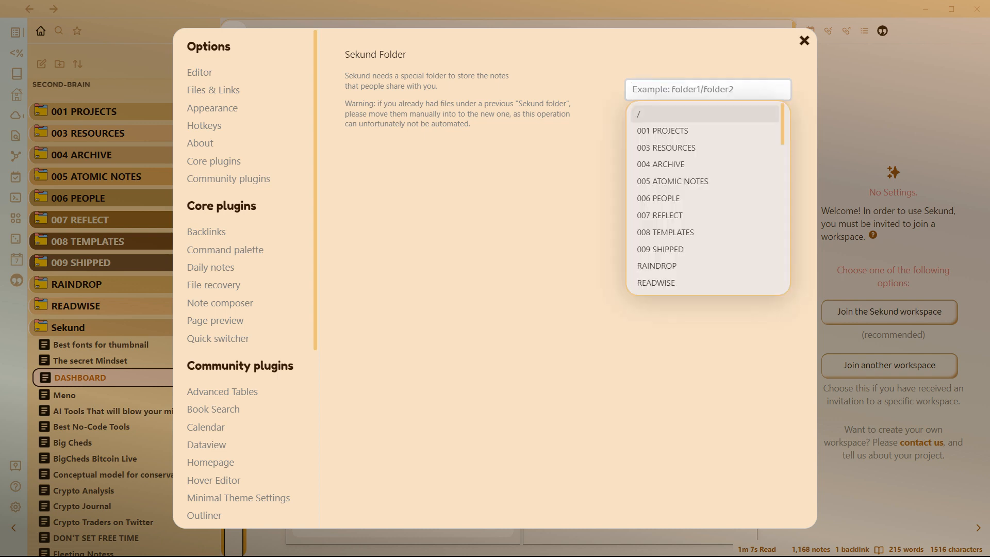
mouse_move(665, 148)
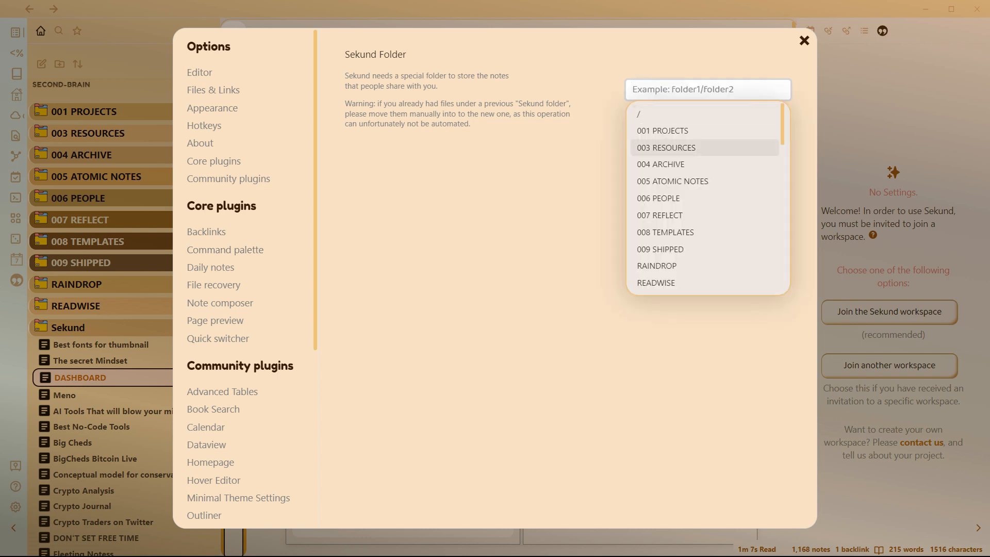
type("se")
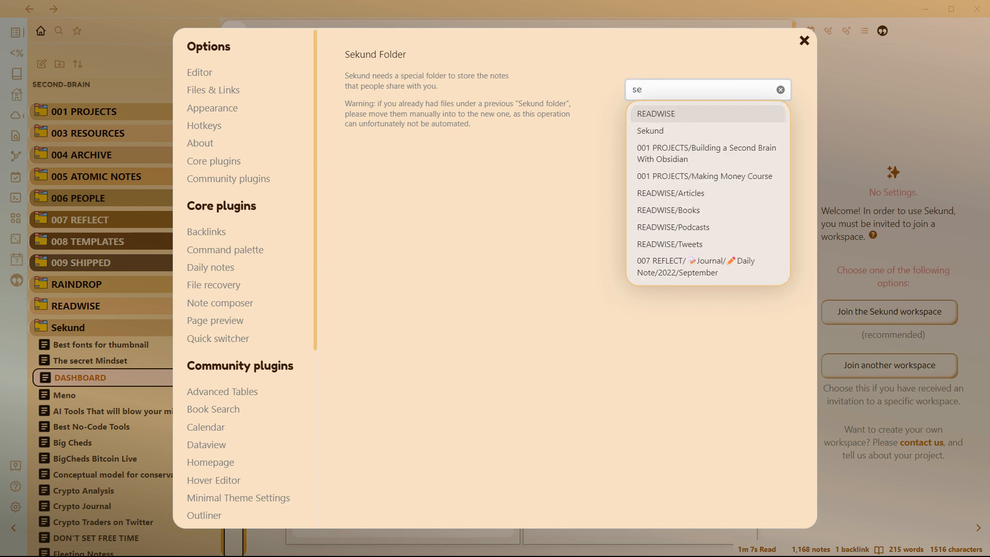
left_click(651, 131)
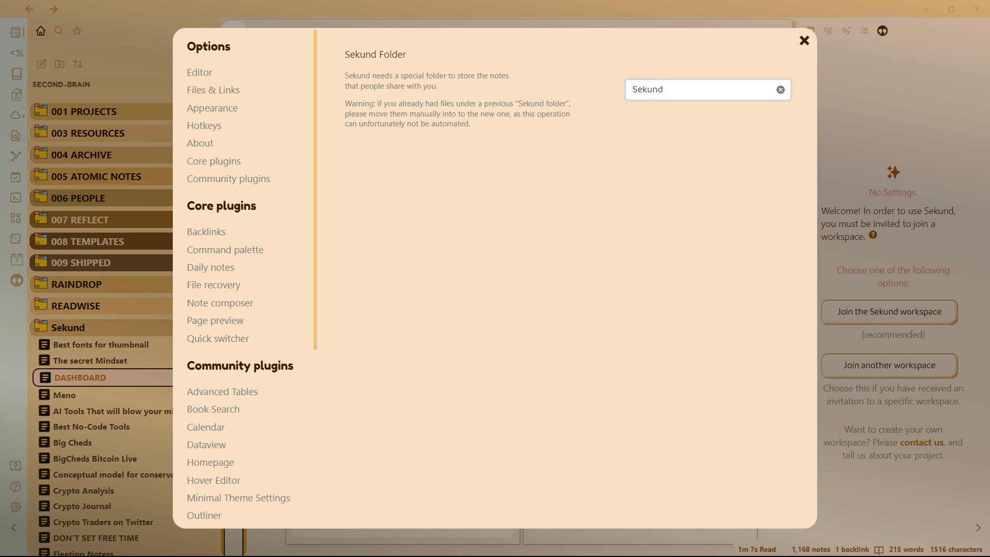
left_click(804, 40)
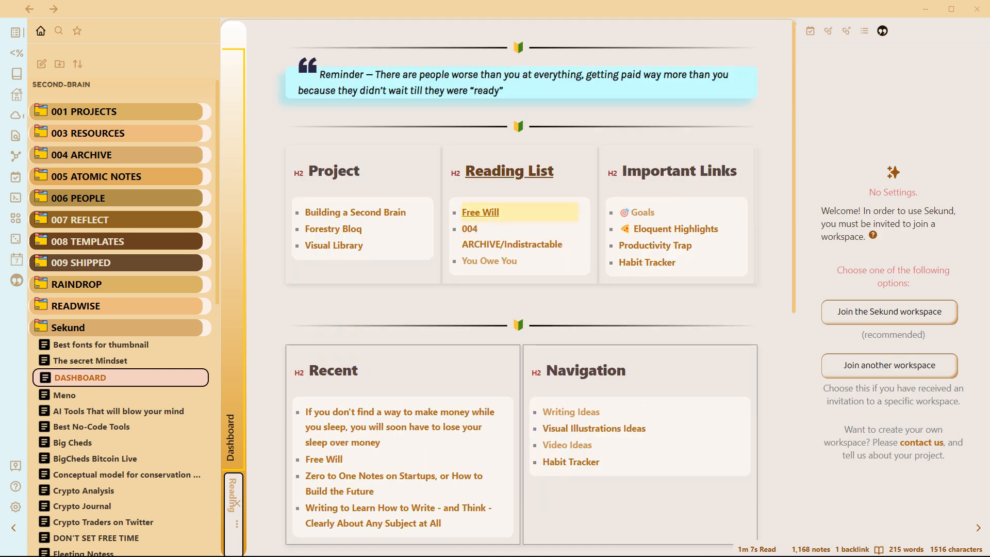
Open the Free Will note, then the Conceptual model for conservation planning note.
left_click(480, 213)
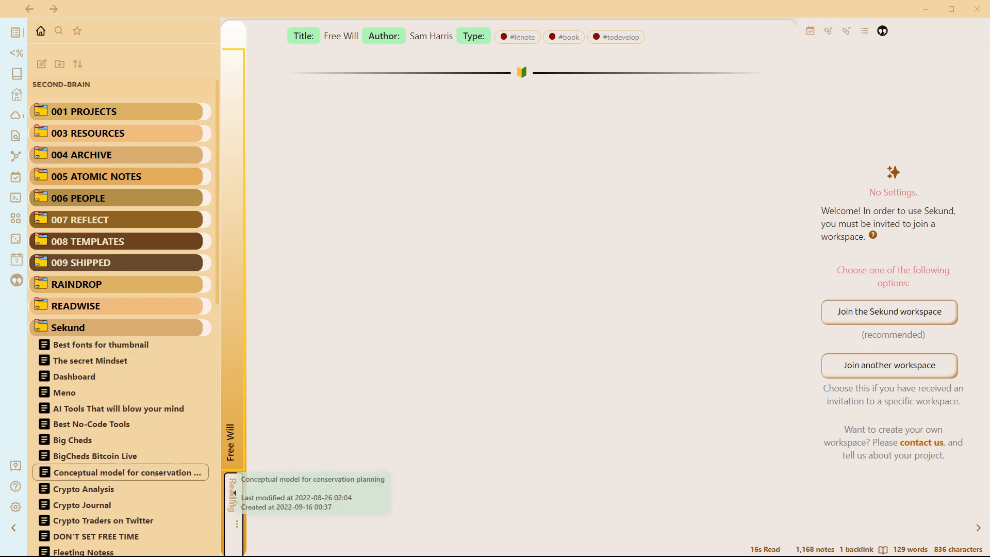
scroll("down", 3)
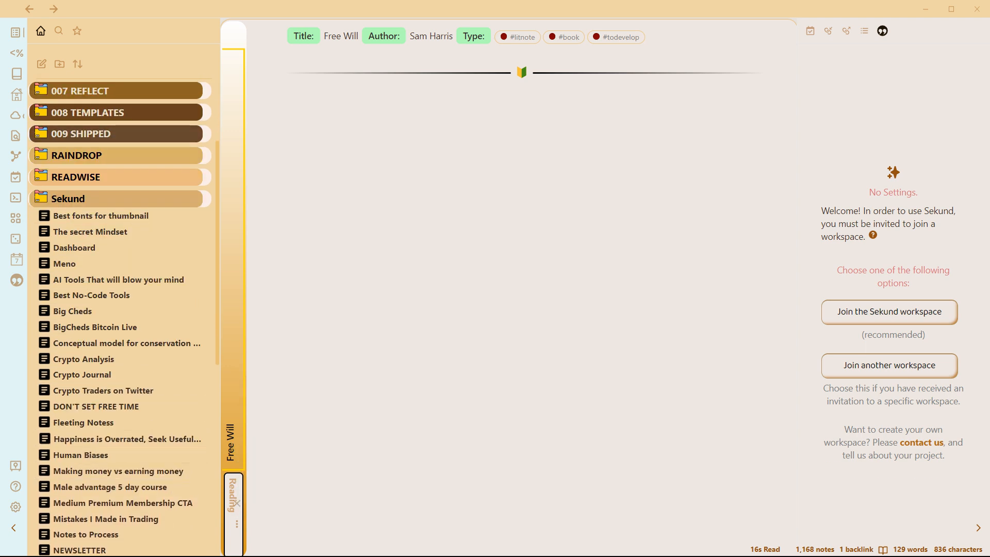
scroll("up", 3)
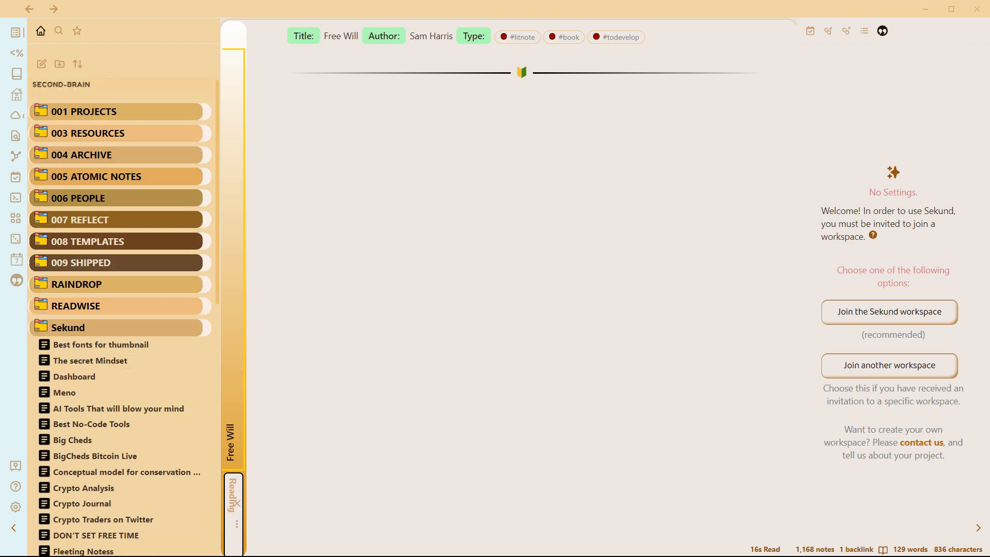
left_click(120, 471)
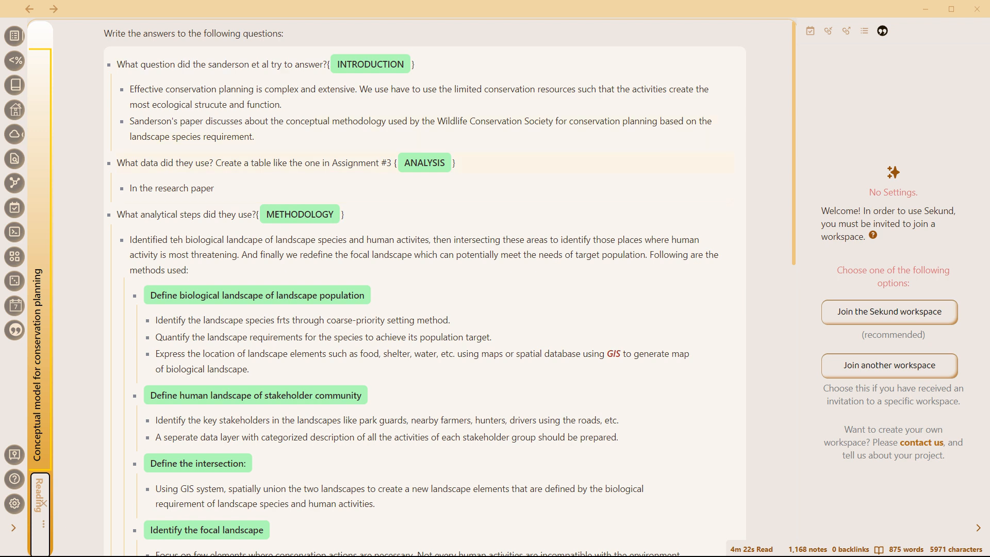
mouse_move(811, 30)
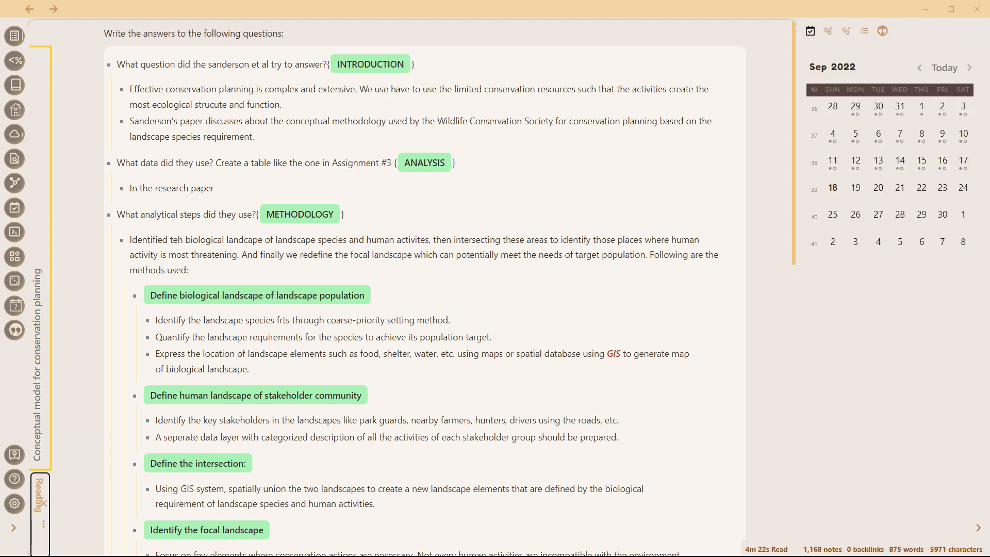
mouse_move(864, 29)
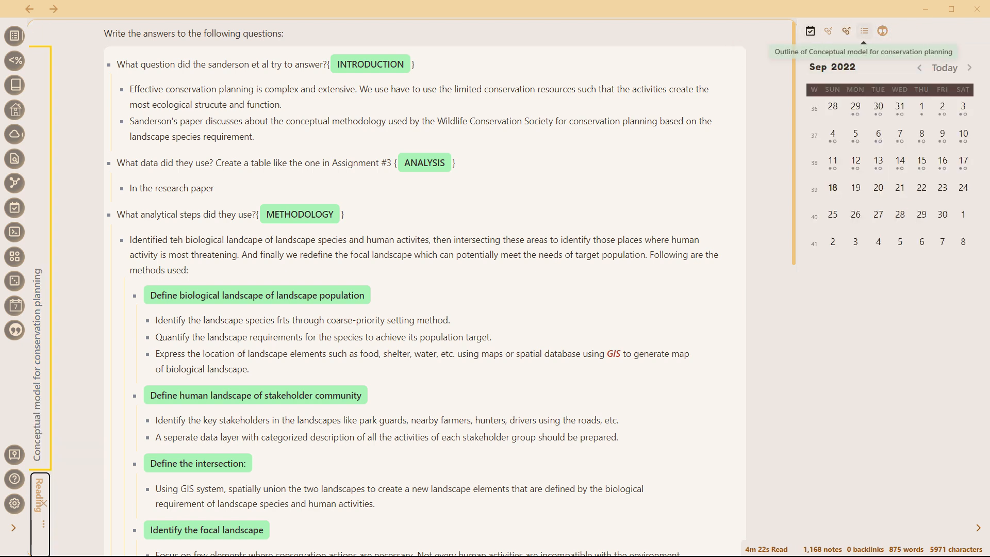
Check the note's Backlinks and Outline panes, then return to the Sekund side panel.
left_click(828, 29)
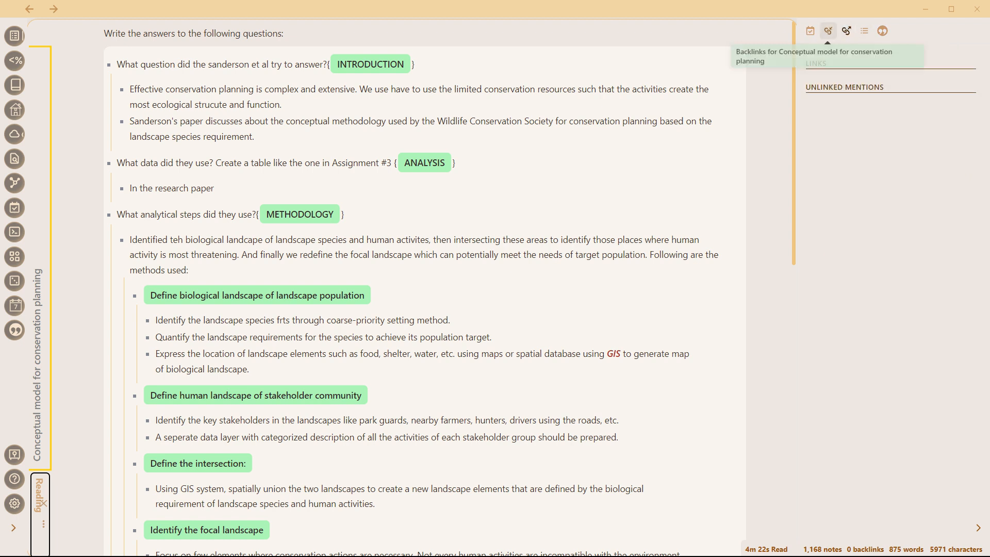
left_click(865, 30)
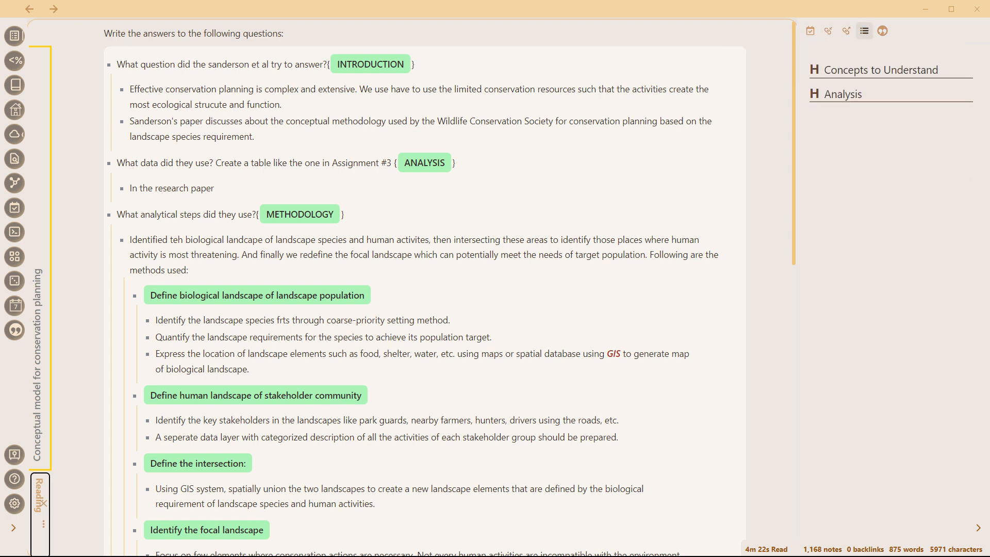
left_click(881, 30)
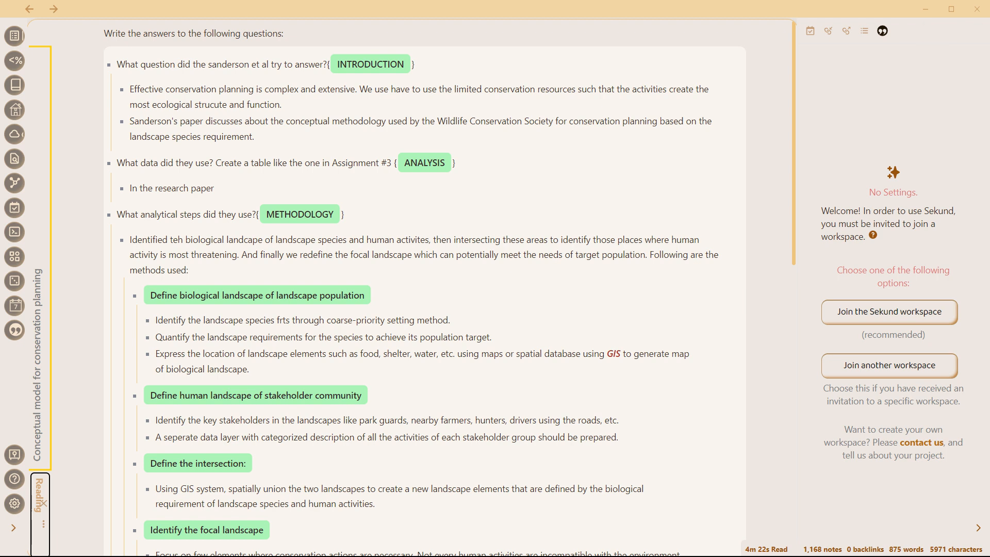
mouse_move(888, 312)
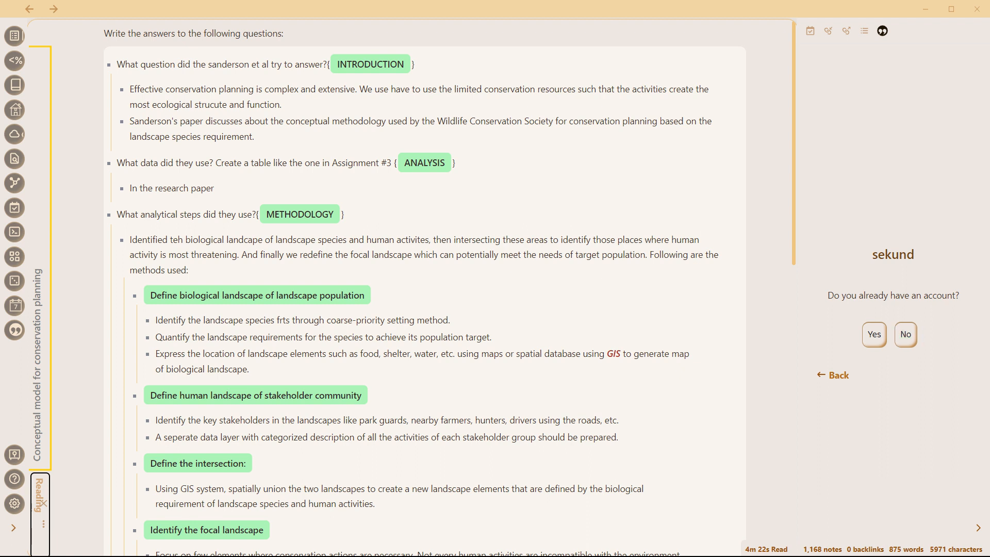
left_click(874, 334)
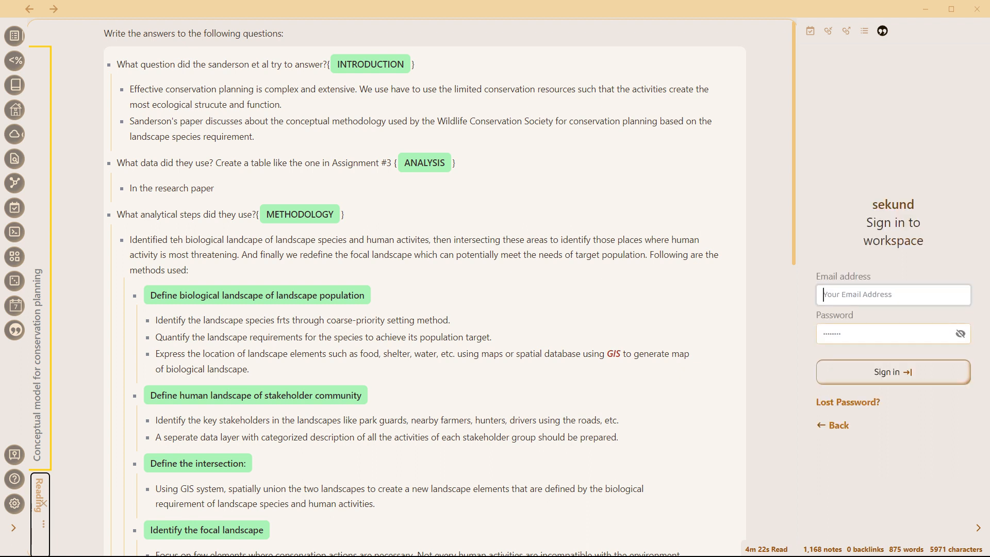
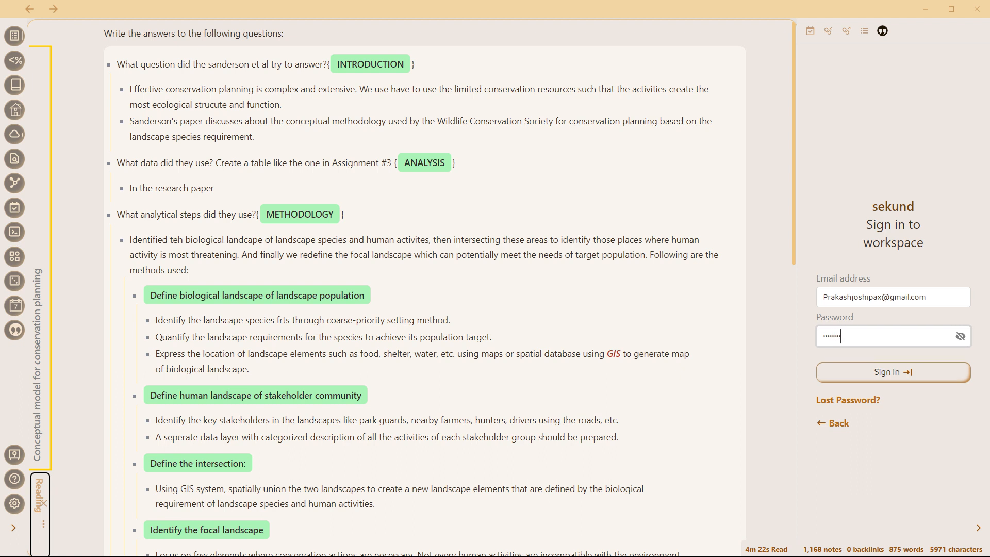
type("x")
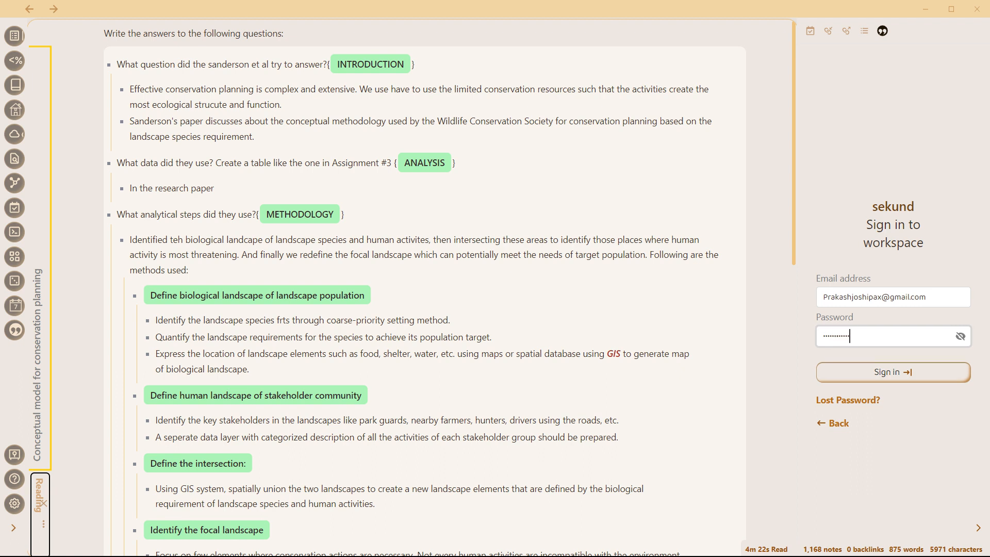
left_click(893, 373)
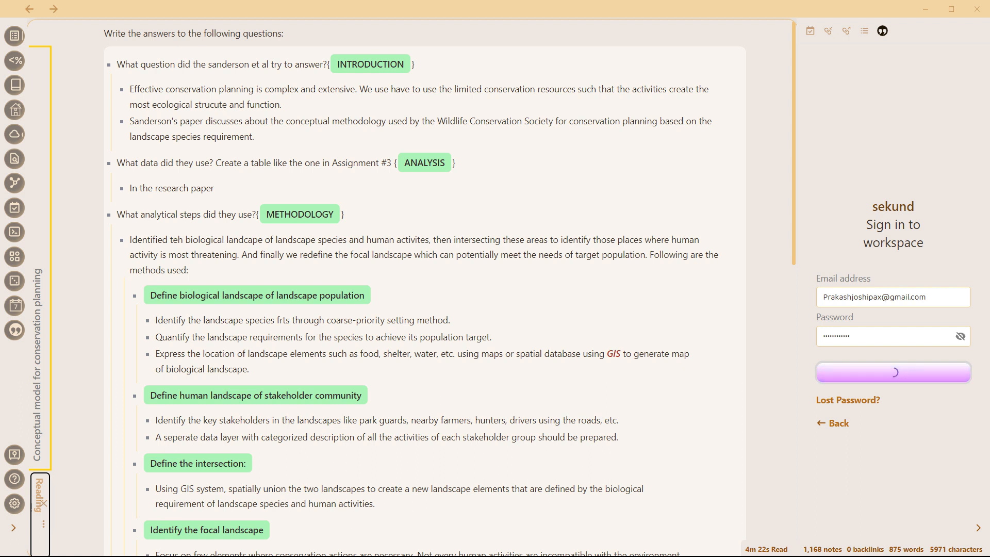
left_click(894, 372)
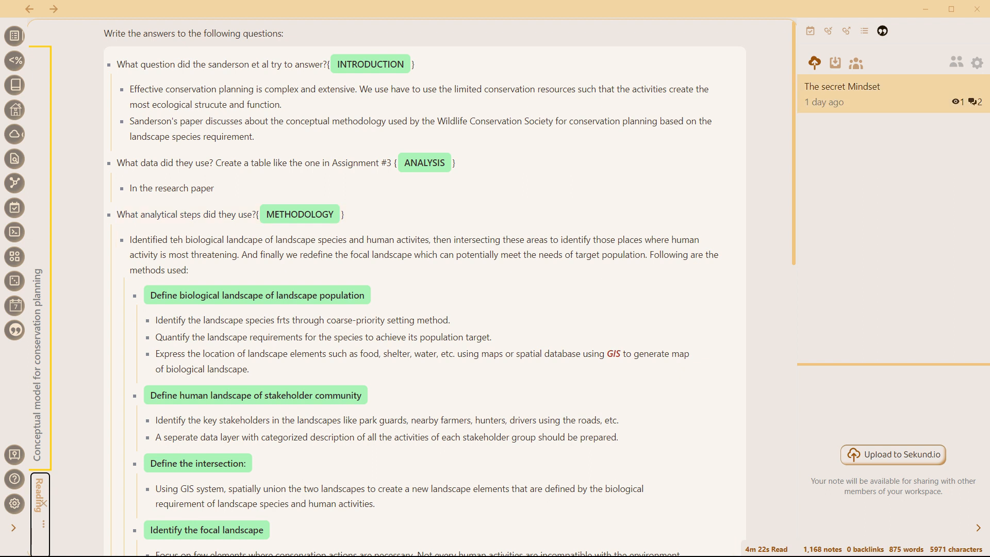
mouse_move(956, 62)
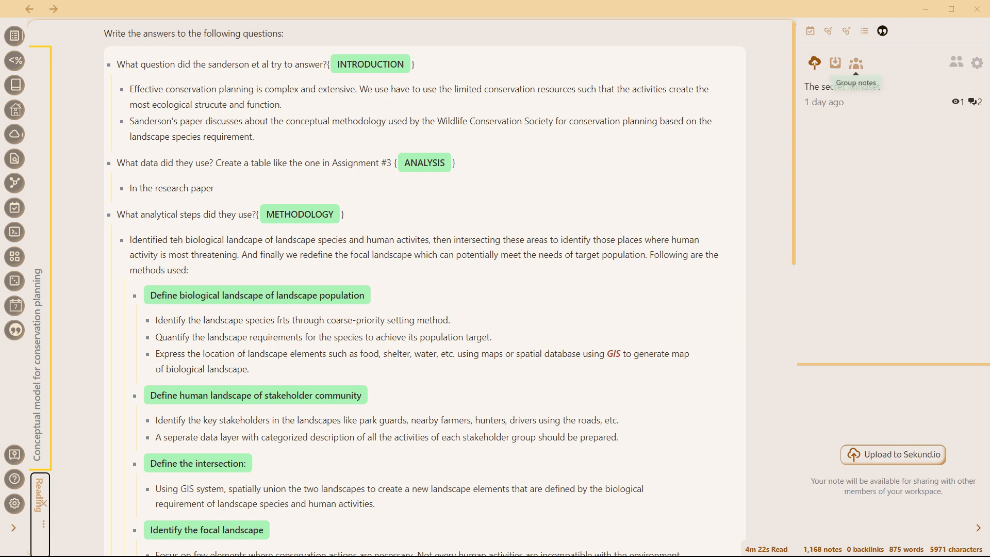
left_click(856, 63)
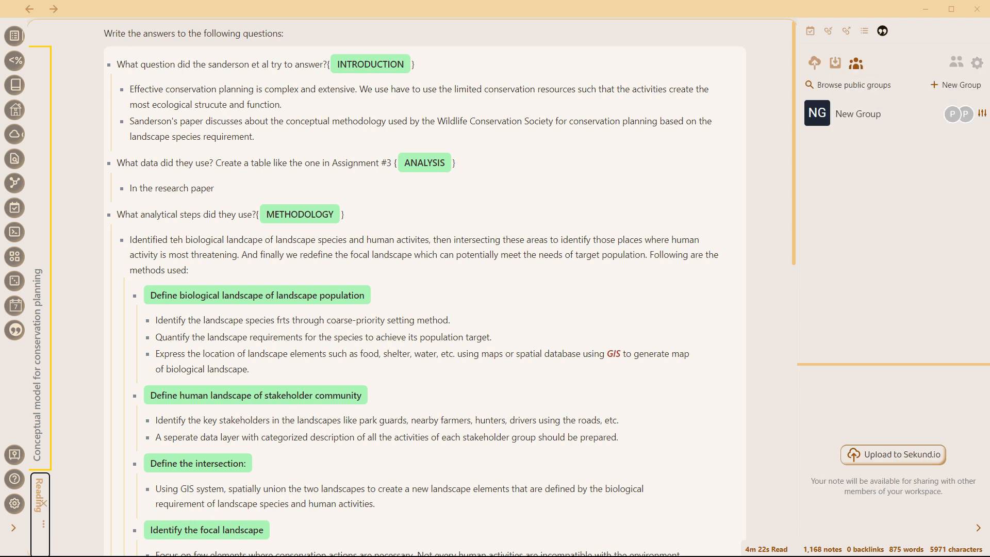
left_click(956, 84)
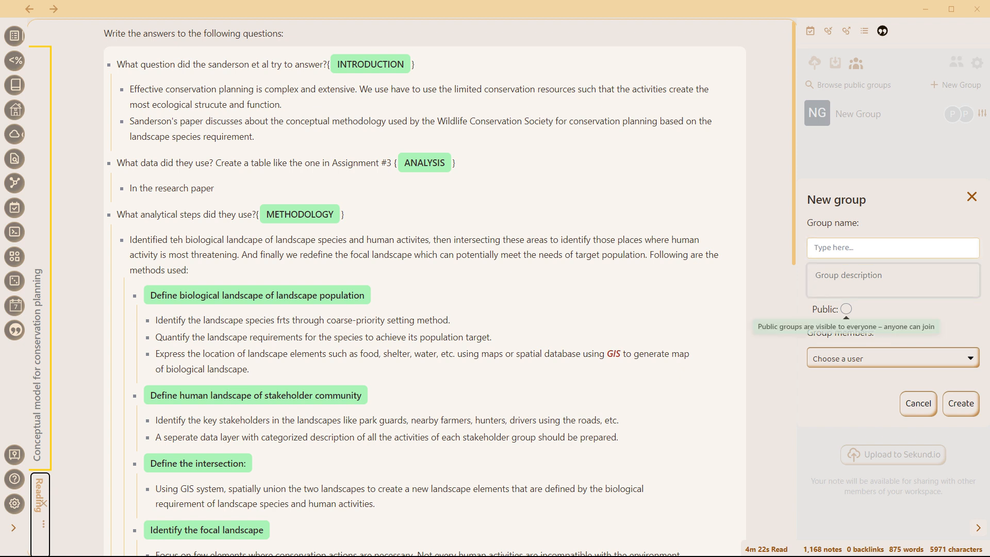
left_click(892, 281)
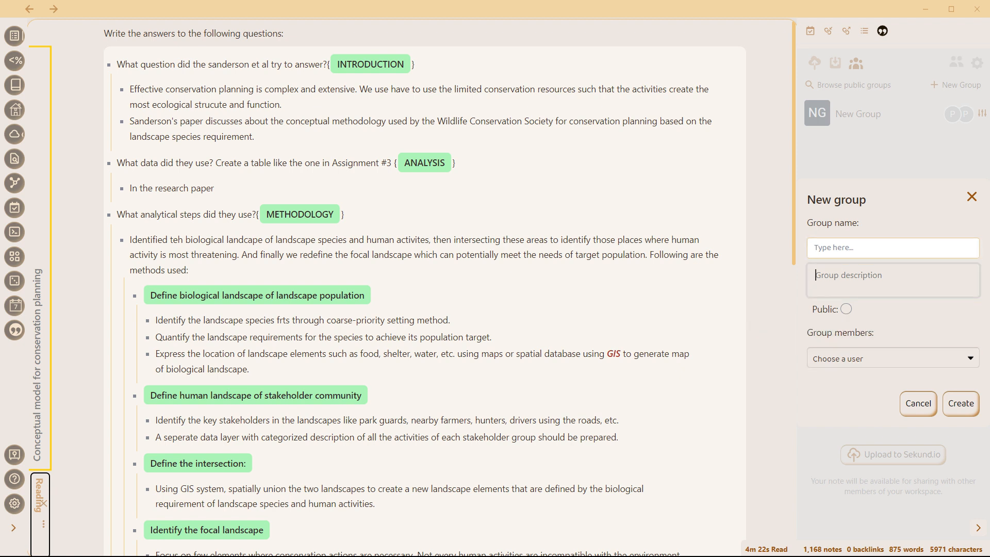
left_click(892, 358)
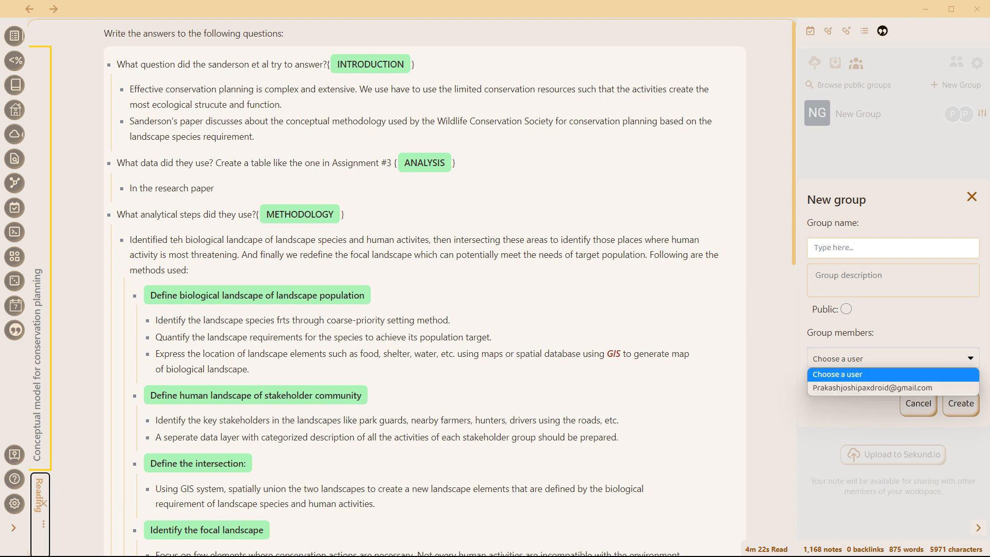
left_click(892, 358)
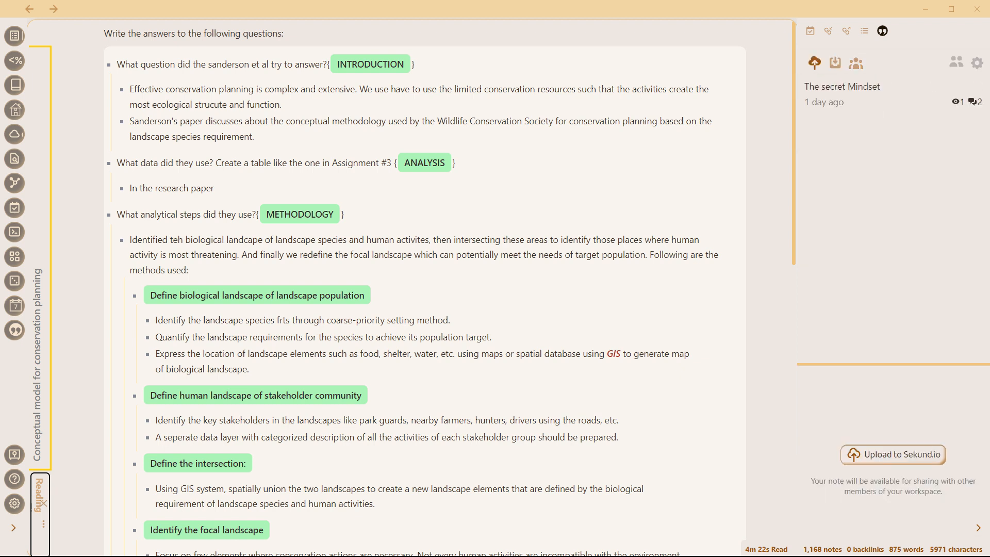
Bring up the vault manager listing the Demo and Second-Brain vaults.
left_click(184, 214)
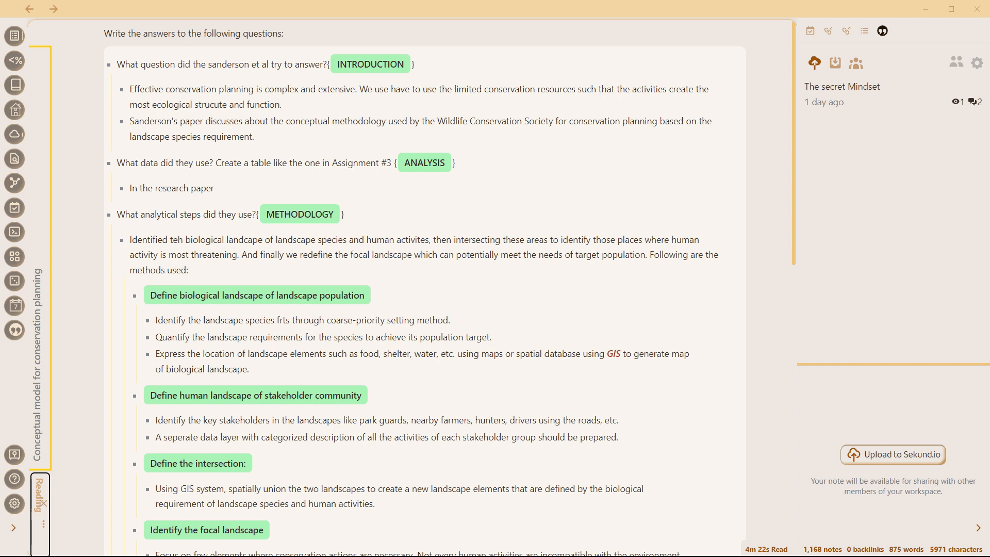
mouse_move(856, 63)
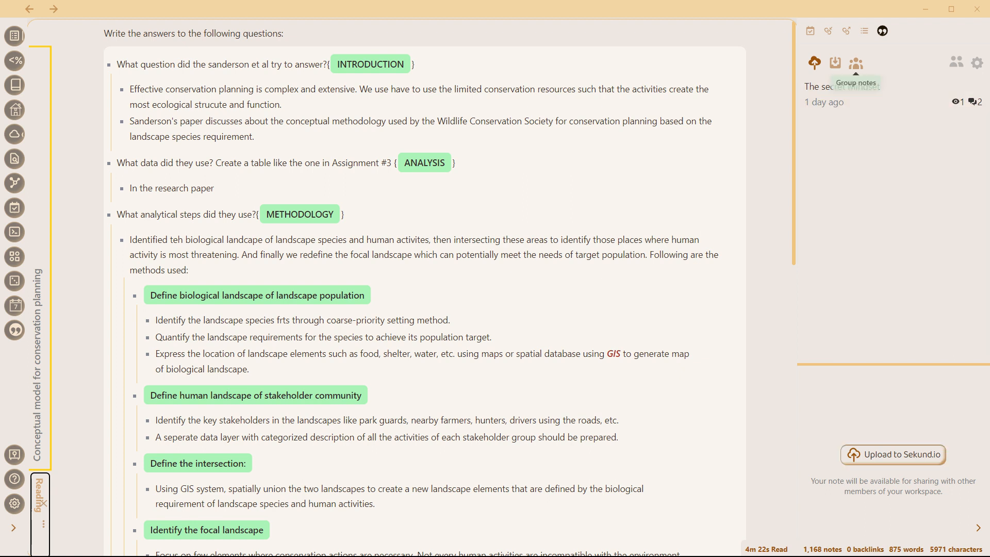
left_click(857, 63)
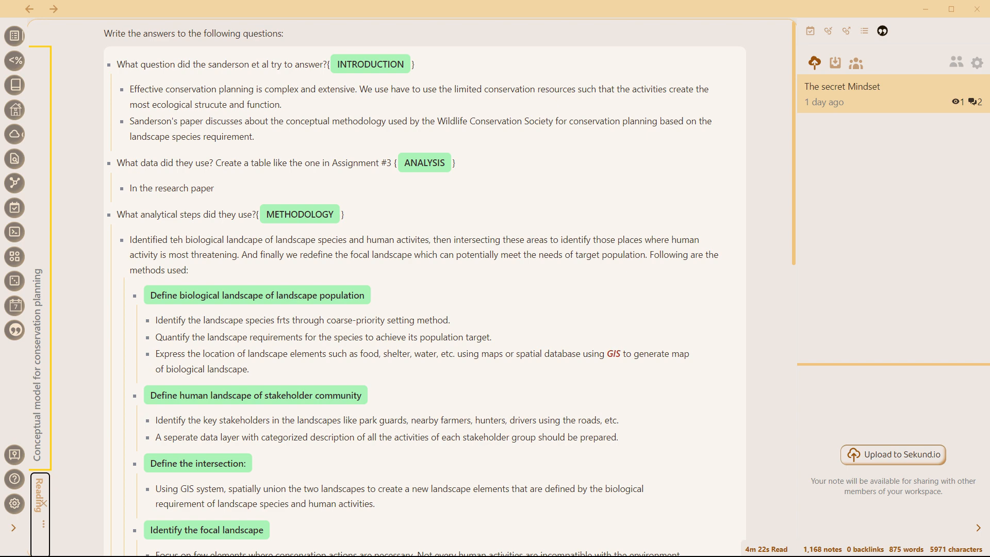
left_click(845, 30)
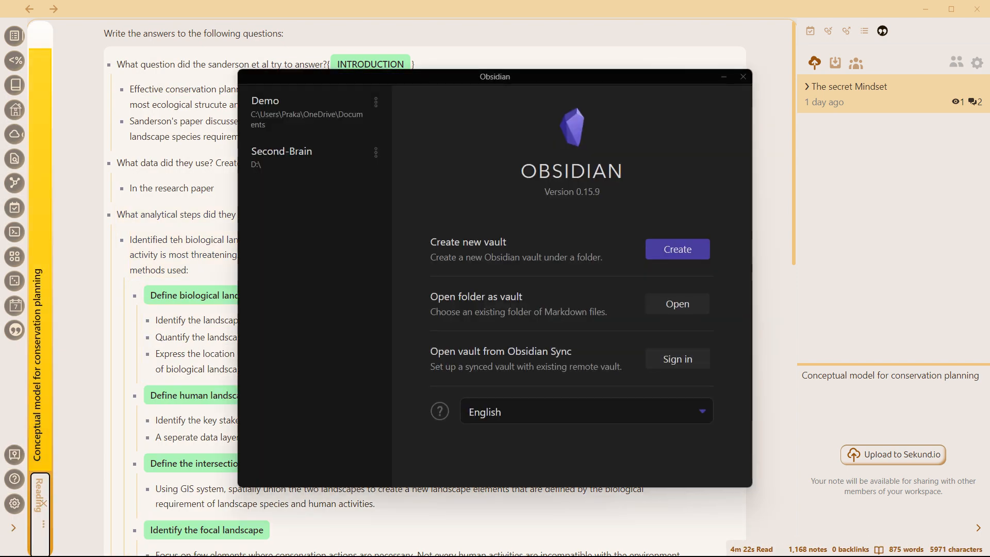
Open the Demo vault, retry its Sekund connection, and open the Sekund profile settings.
left_click(742, 76)
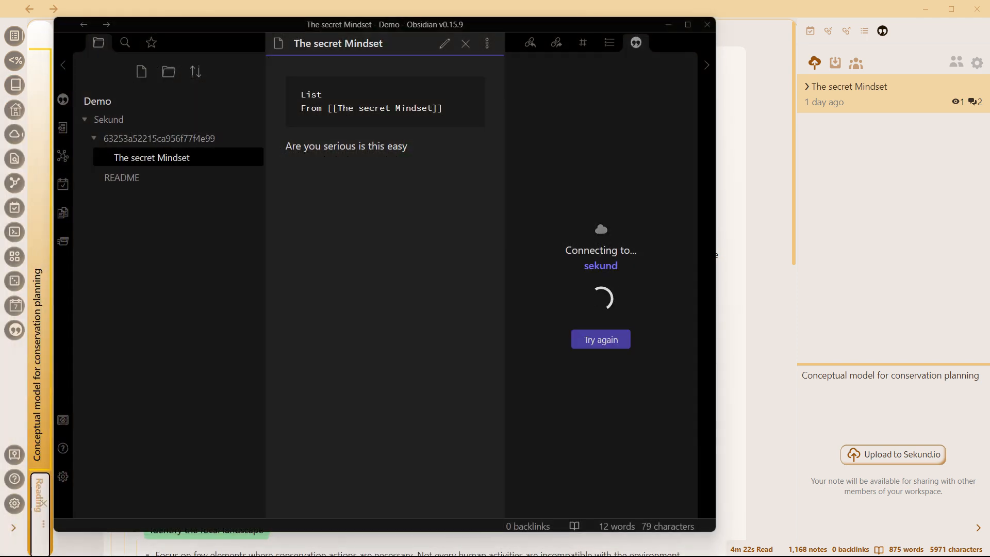
left_click(600, 339)
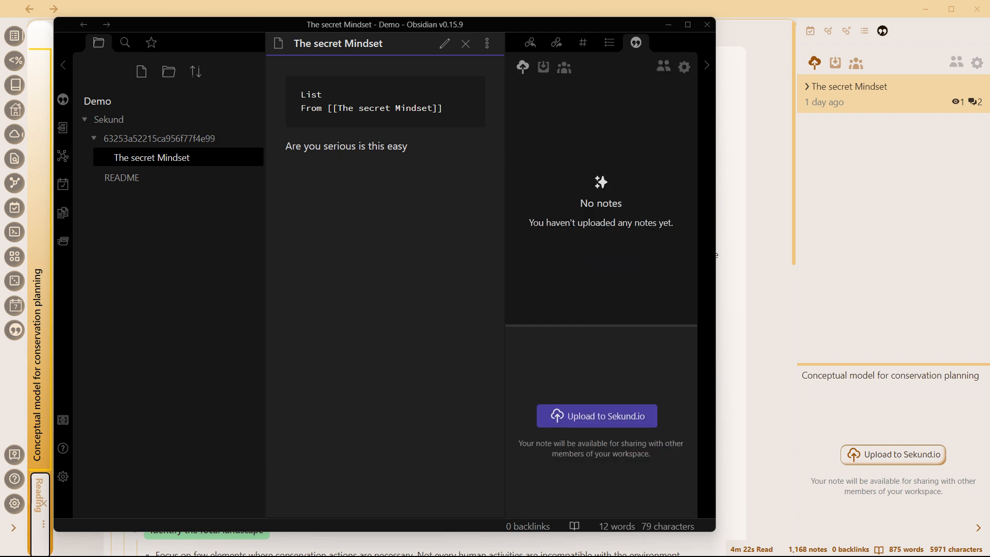
left_click(109, 120)
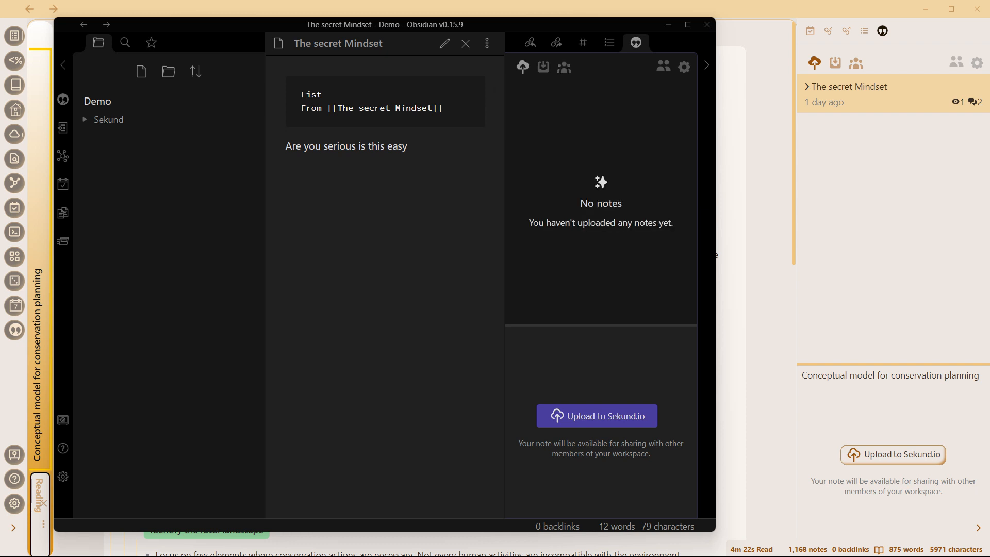
mouse_move(522, 67)
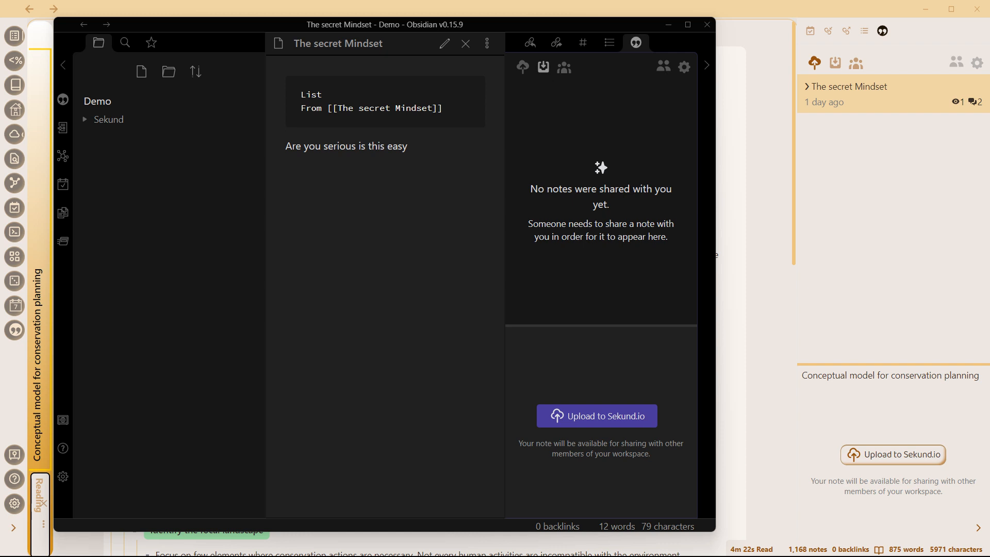
left_click(664, 66)
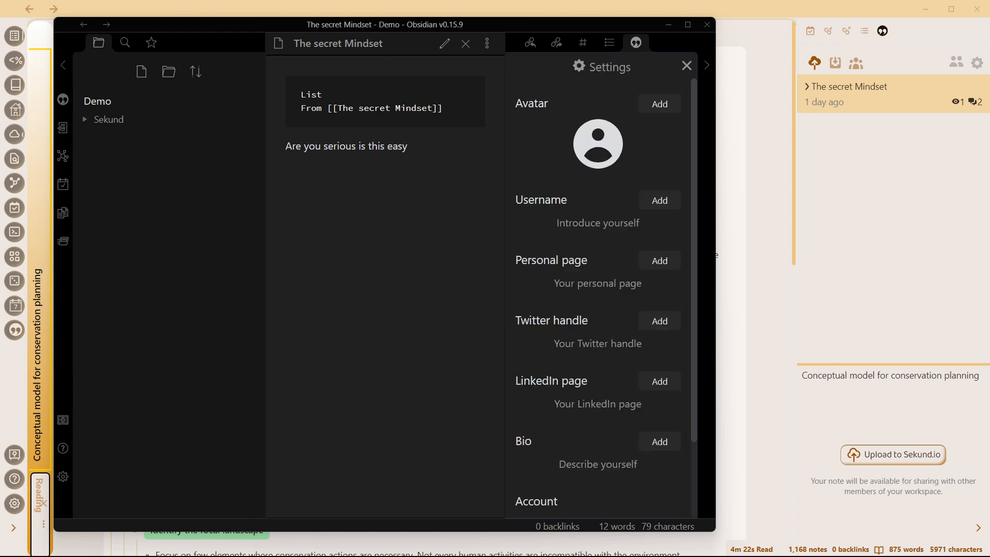
Scroll down to the Sekund Account details, then switch back to the Demo vault window.
scroll("down", 3)
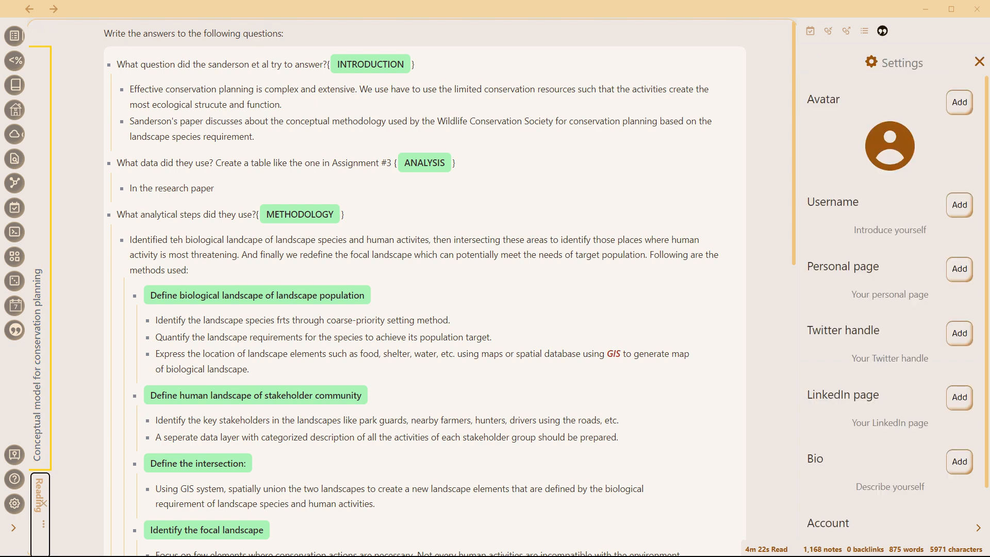
scroll("down", 3)
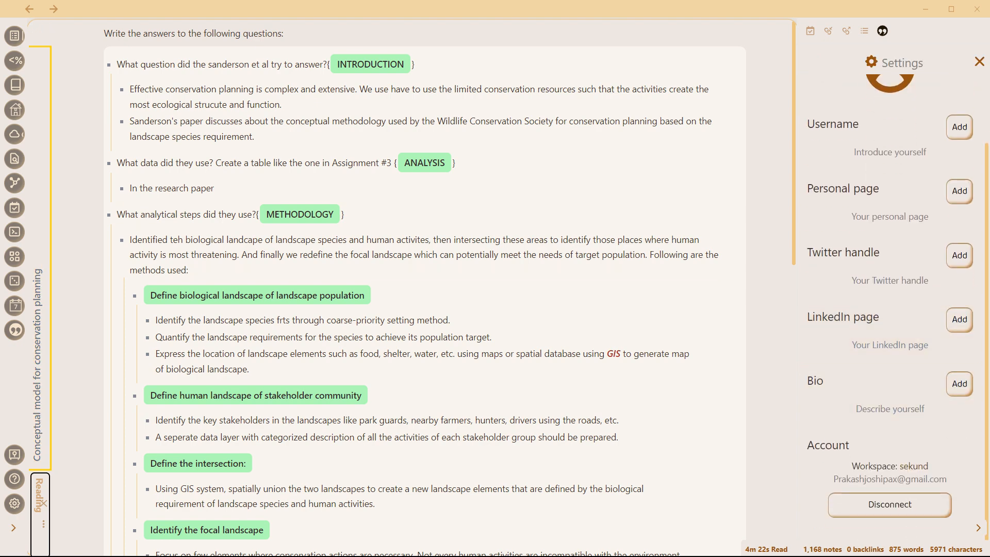
left_click(11, 545)
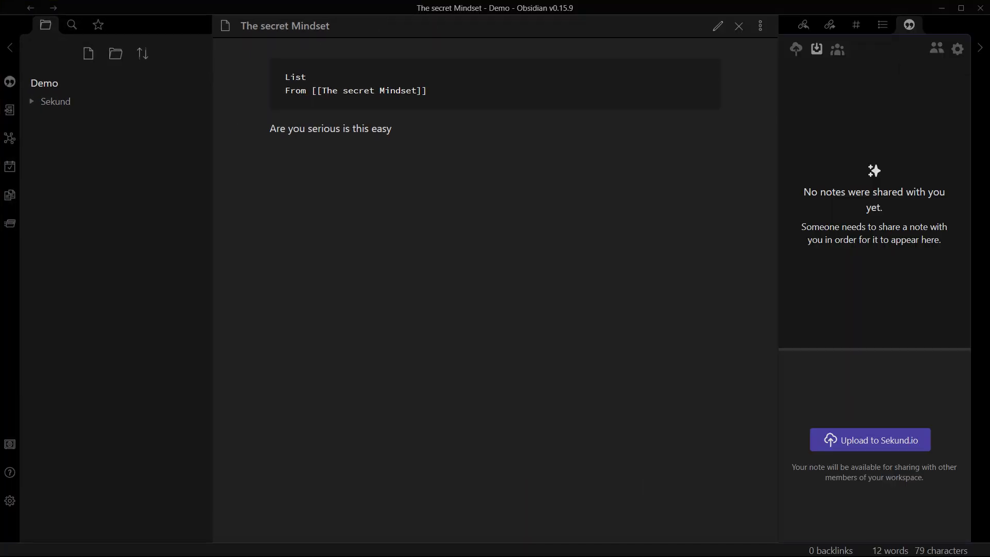
Briefly open and close the Demo vault settings, then view the Sekund workspace groups.
double_click(296, 128)
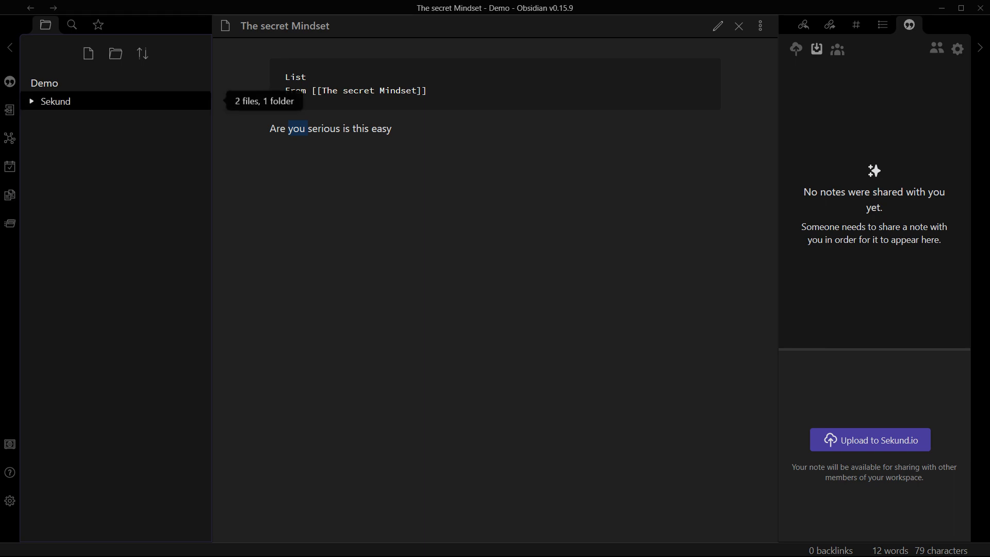
left_click(9, 501)
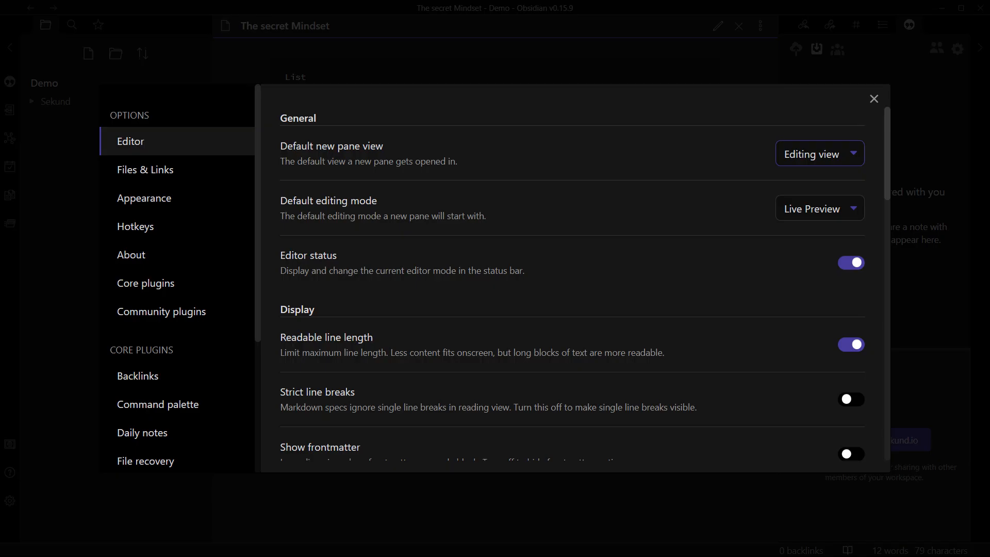
left_click(873, 99)
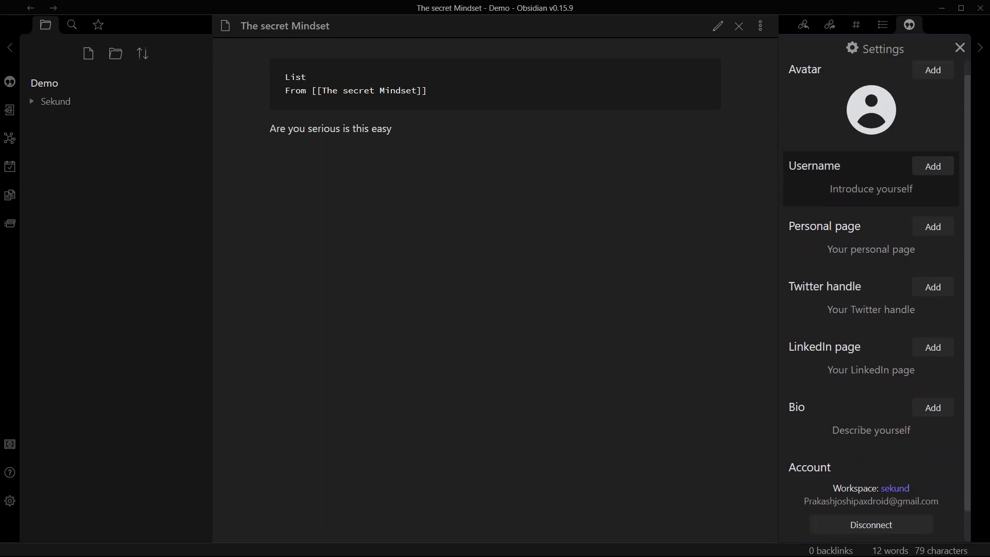
left_click(837, 49)
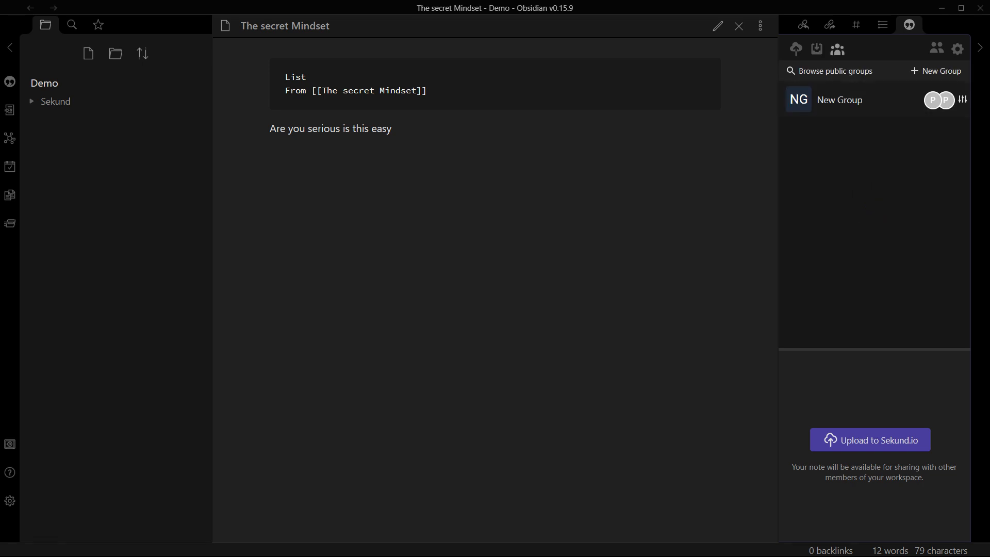
Browse joinable public groups, return to the notes list, and maximize the Demo window.
left_click(835, 72)
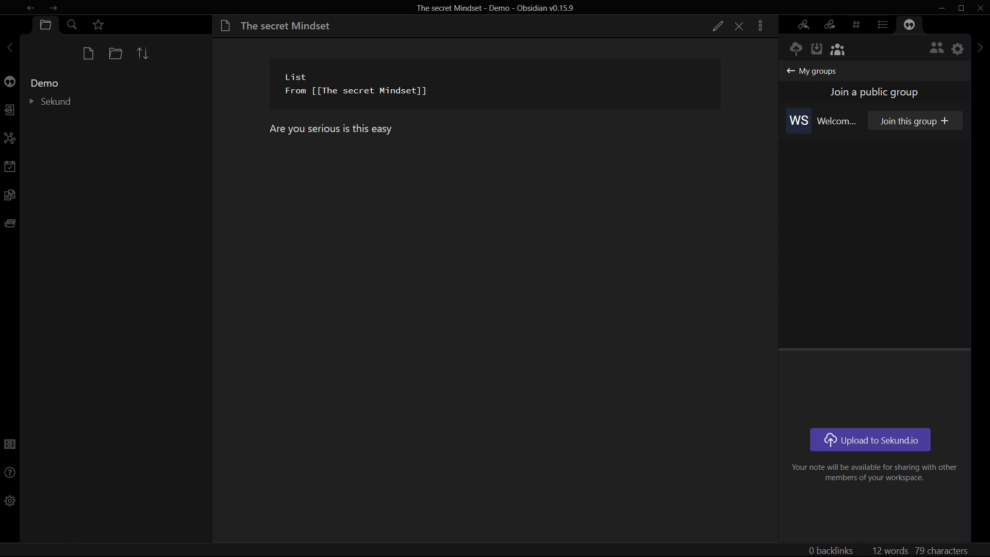
left_click(816, 50)
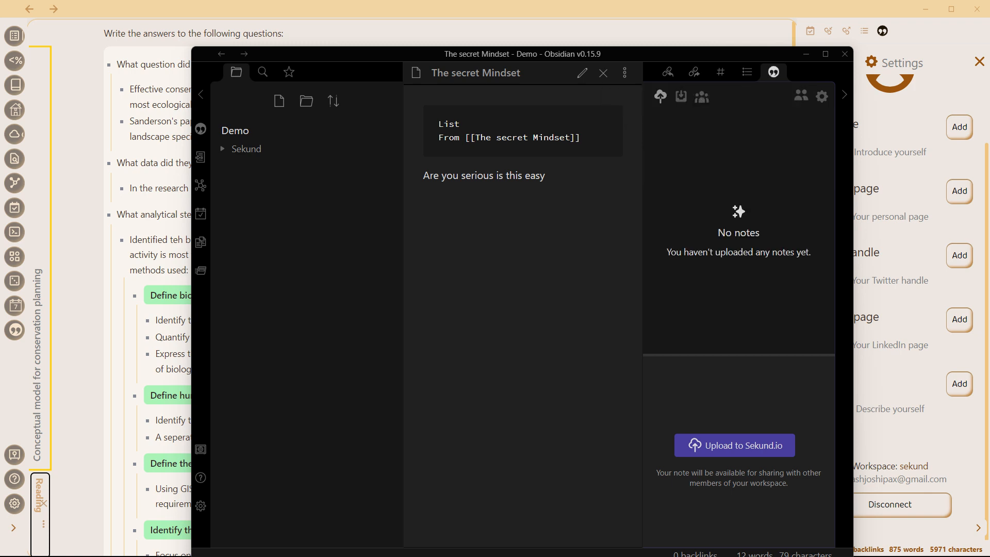
mouse_move(825, 54)
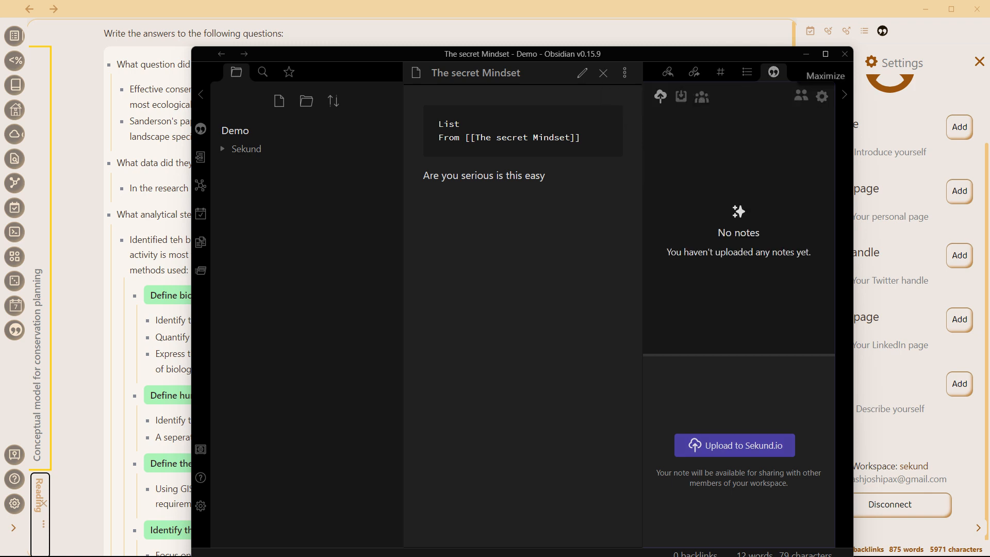
left_click(823, 75)
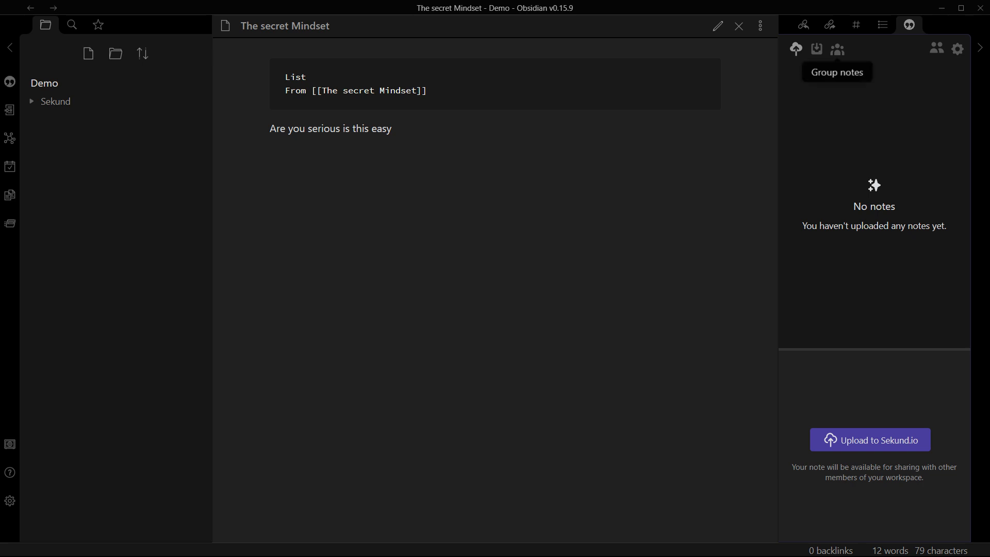
Log out of Sekund in the Demo vault and sign back in with the Pra... droid@ account.
left_click(817, 50)
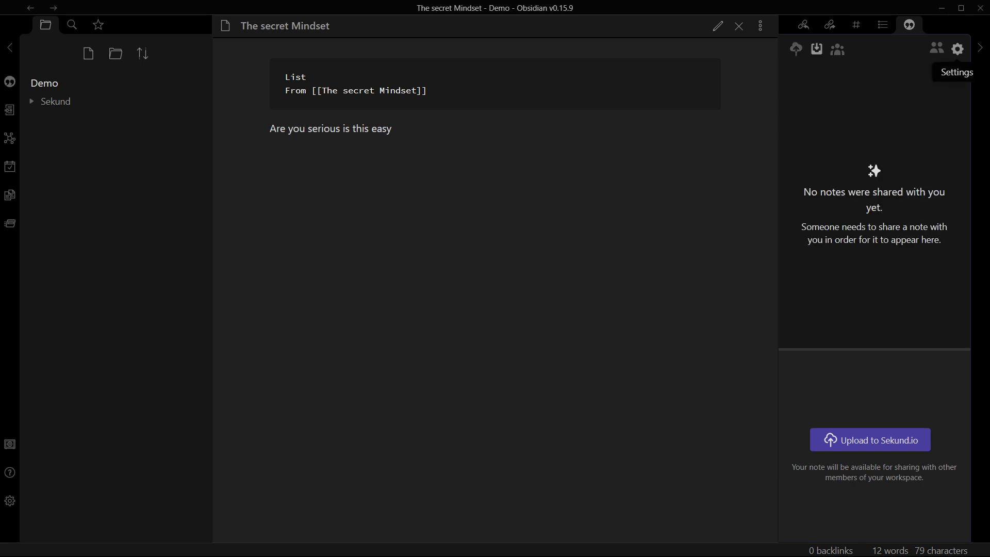
left_click(957, 48)
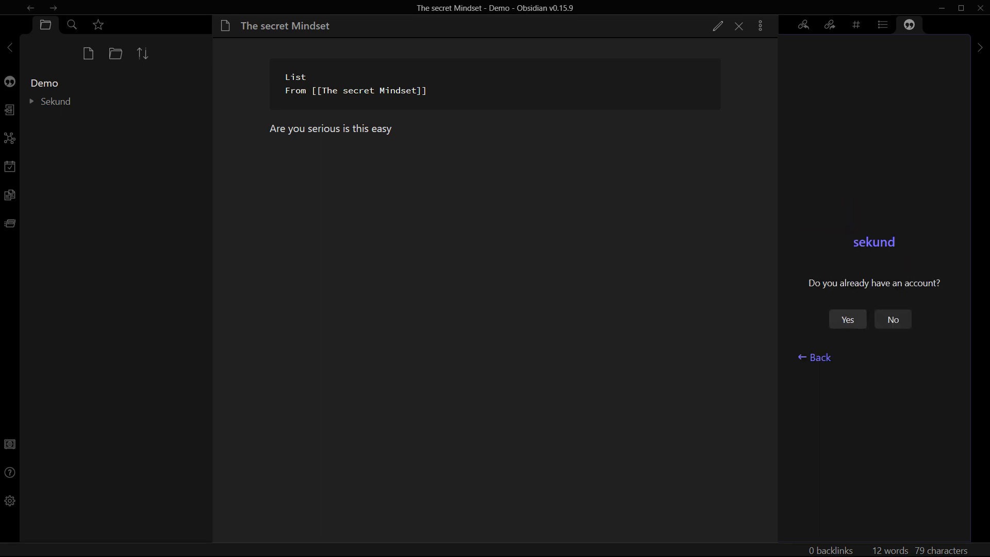
left_click(847, 319)
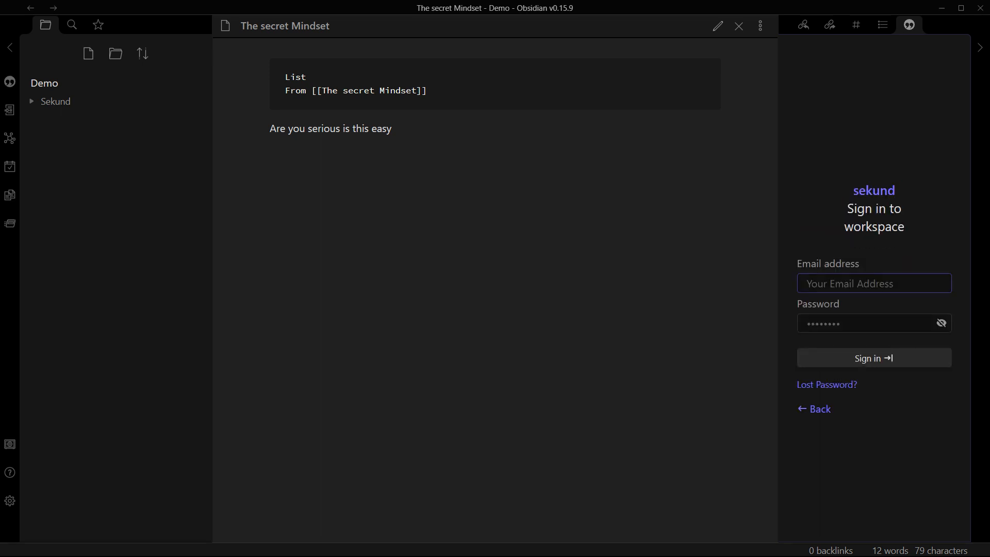
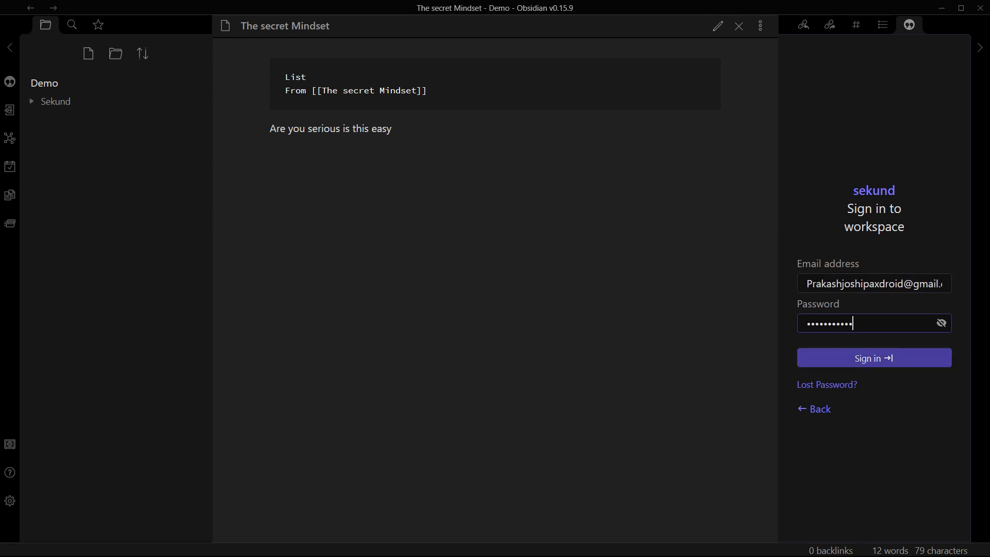
left_click(874, 358)
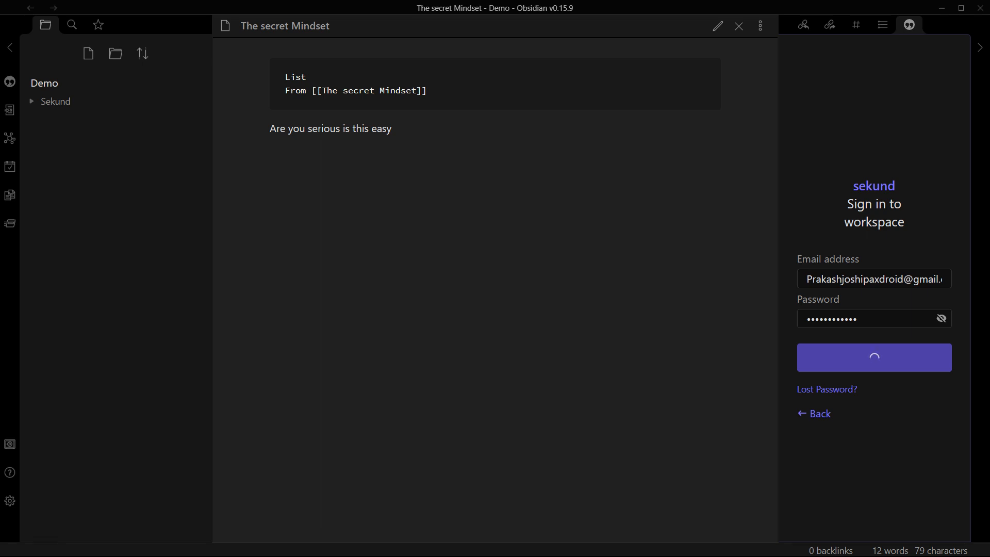
left_click(874, 356)
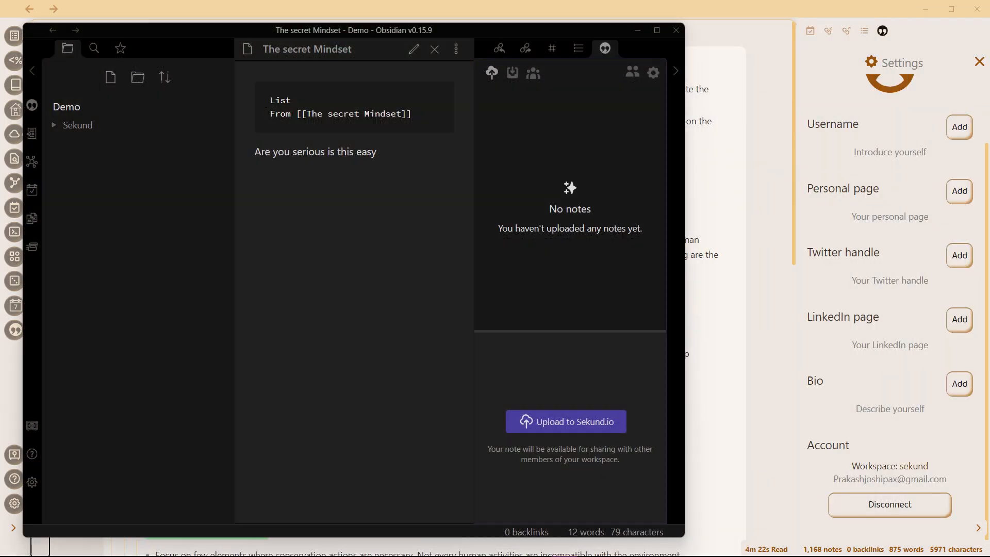
Share the Conceptual model for conservation planning note via Sekund with the demo account as recipient.
left_click(533, 73)
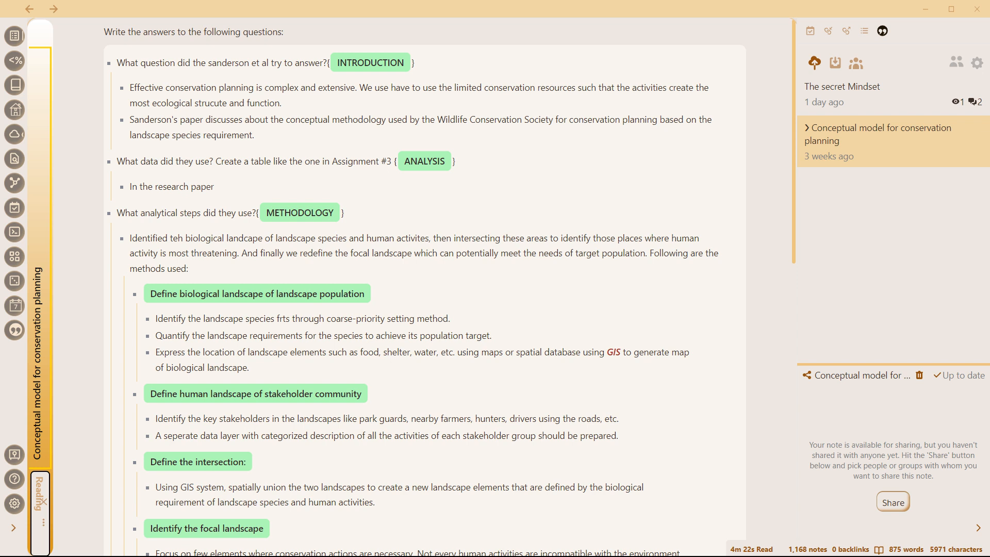
left_click(891, 501)
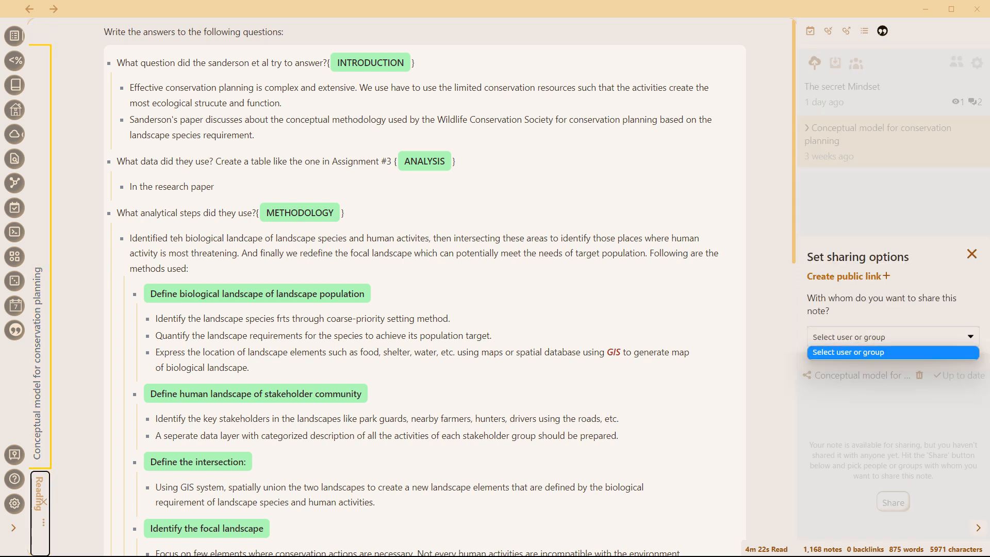
left_click(893, 337)
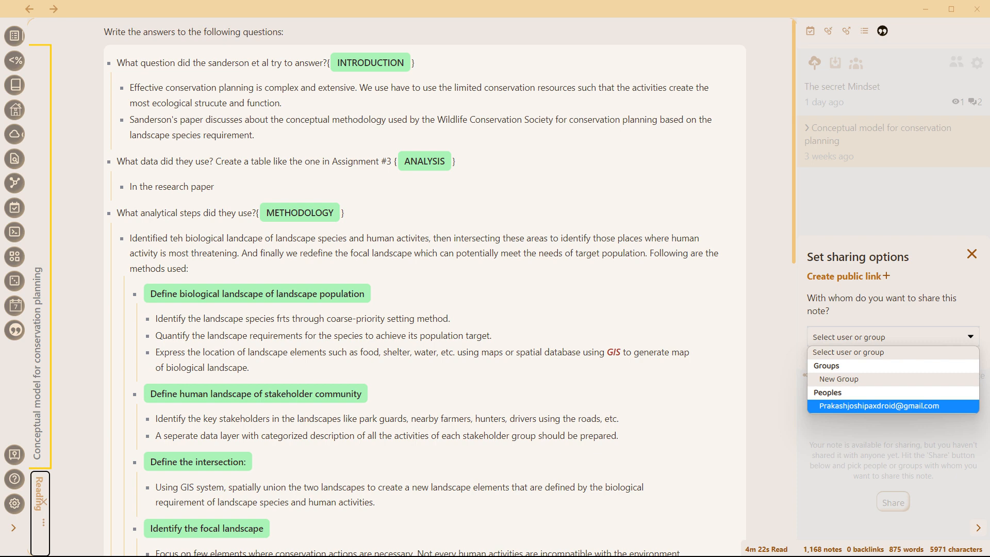
left_click(892, 405)
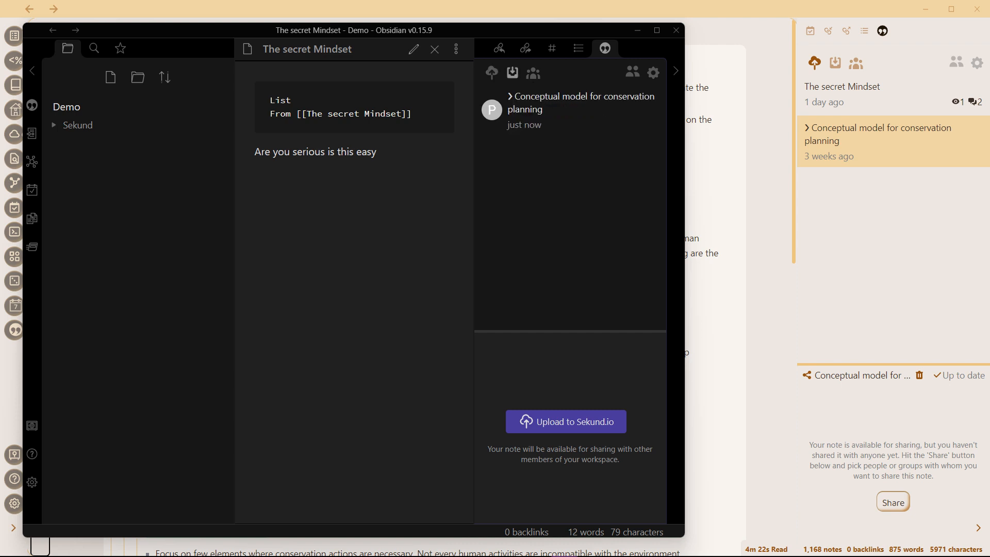
View the received conservation planning note in the Demo vault and go back to the main vault's groups.
left_click(581, 102)
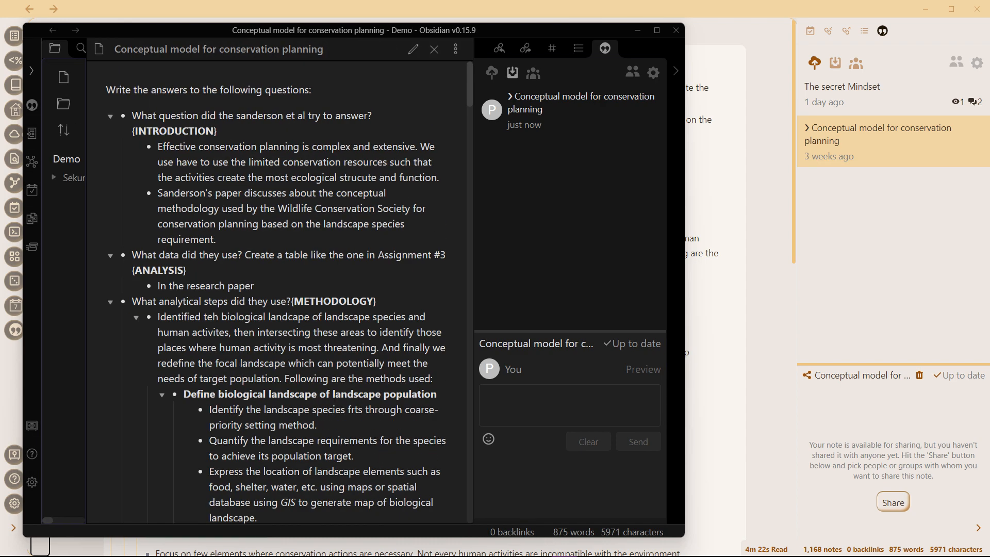
scroll("down", 3)
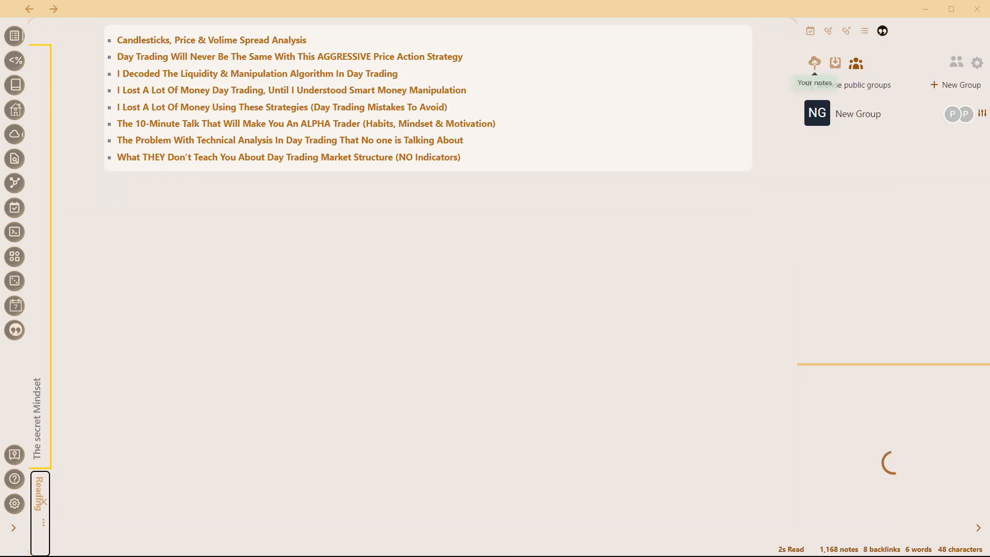
Review the 'Thank' comment on the conservation note under Your notes, then reach the Sekund settings.
left_click(814, 62)
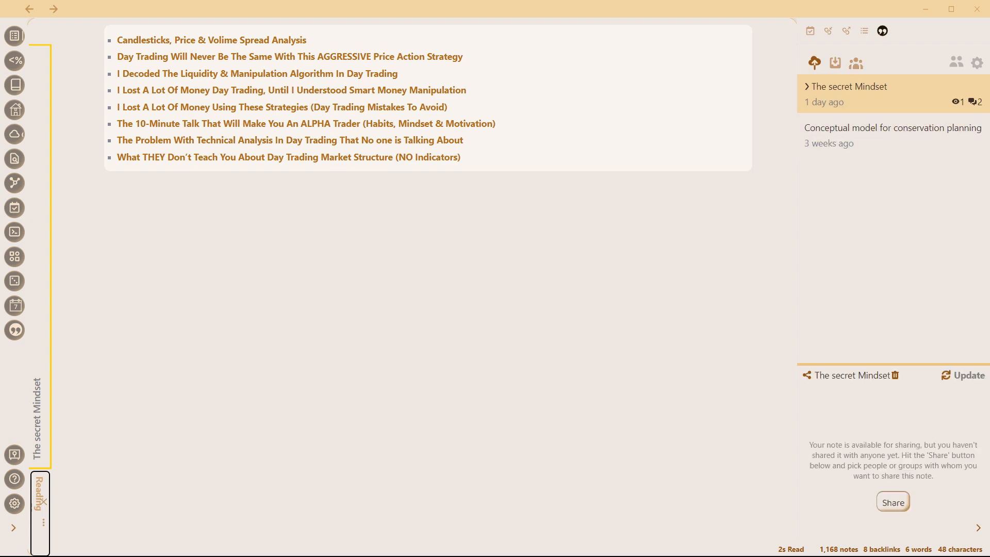
left_click(892, 128)
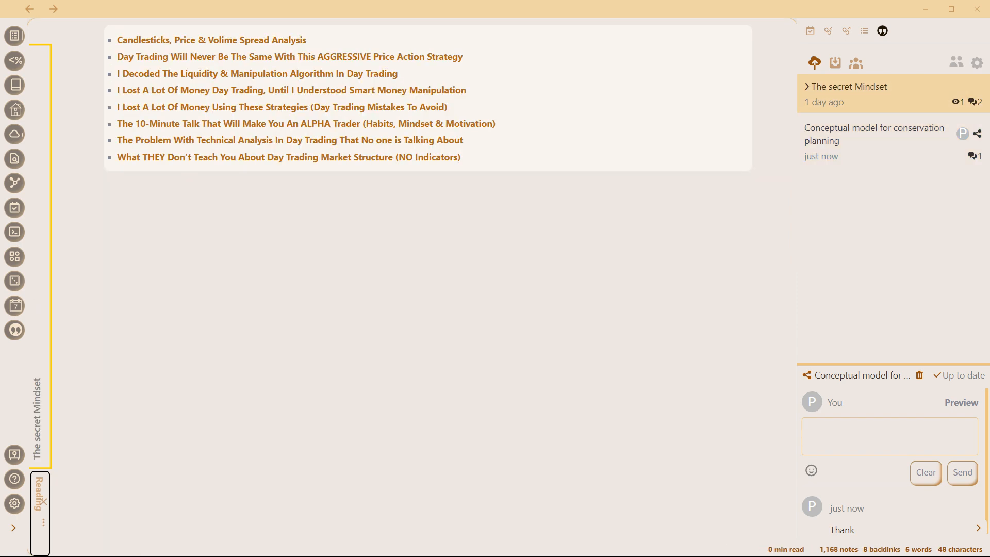
left_click(875, 134)
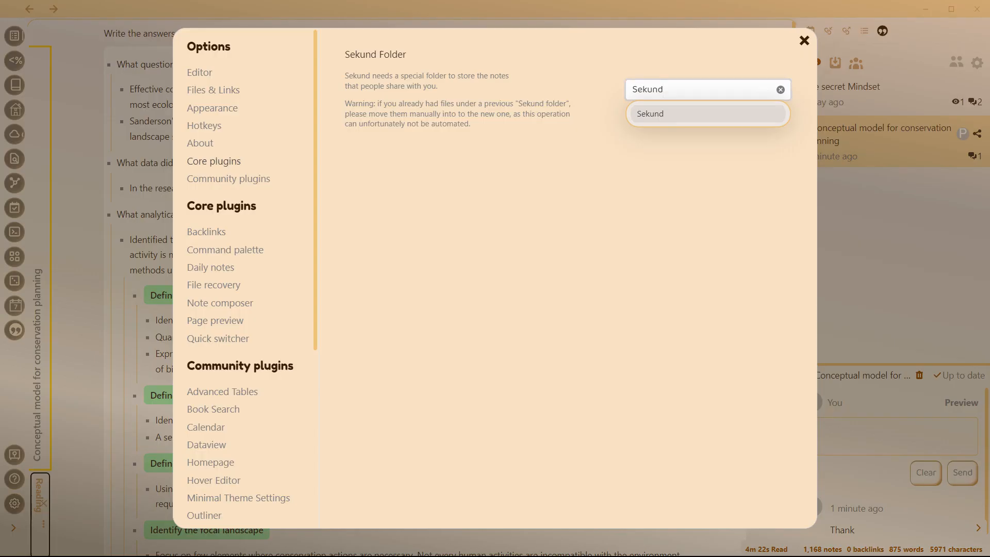
Find QuickShare in Community plugins by searching 'q', install and enable it, and show its options.
left_click(229, 178)
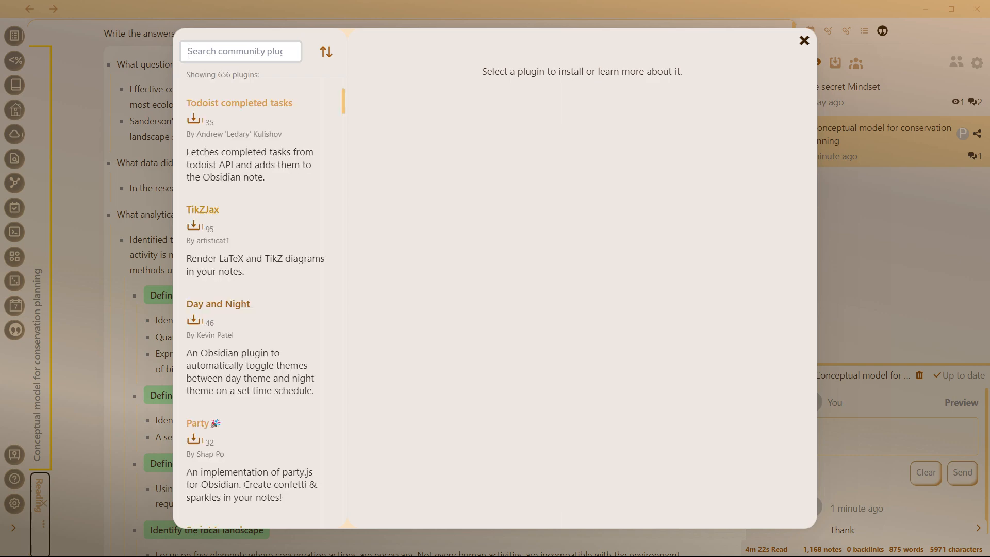
type("q")
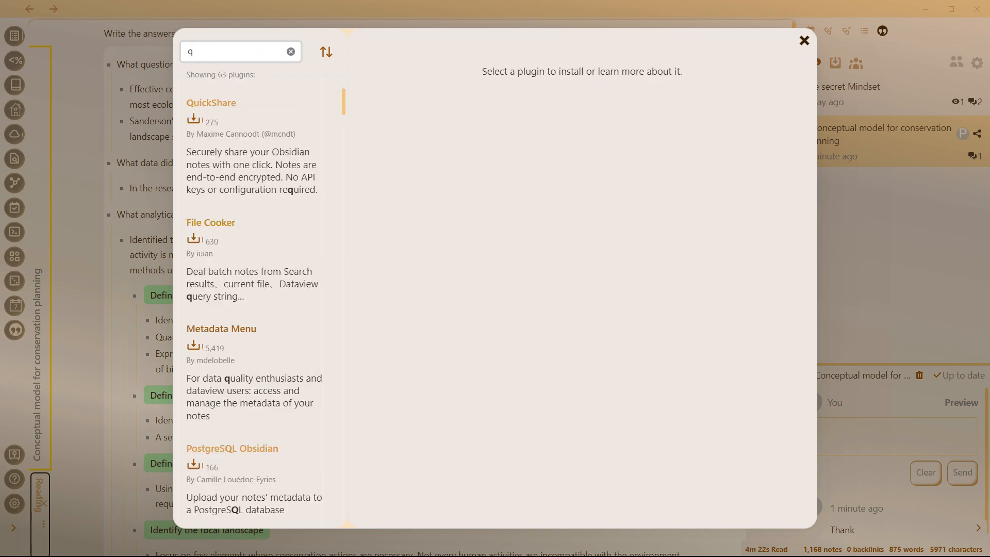
left_click(210, 103)
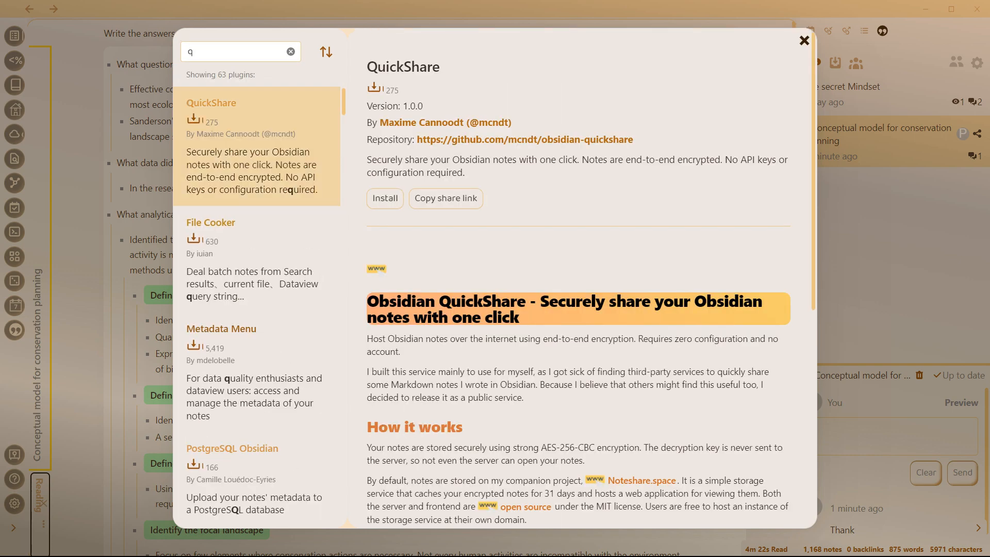
left_click(385, 198)
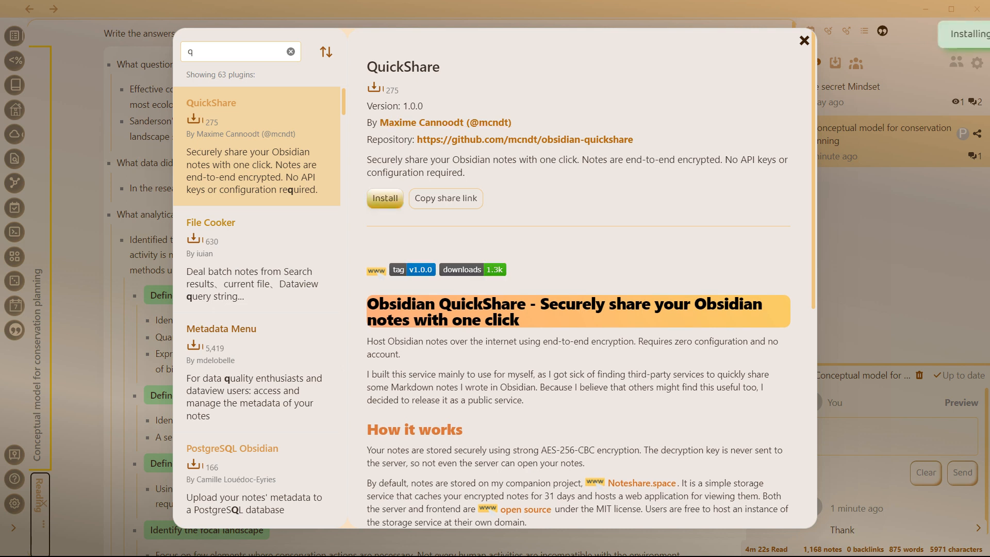
left_click(384, 198)
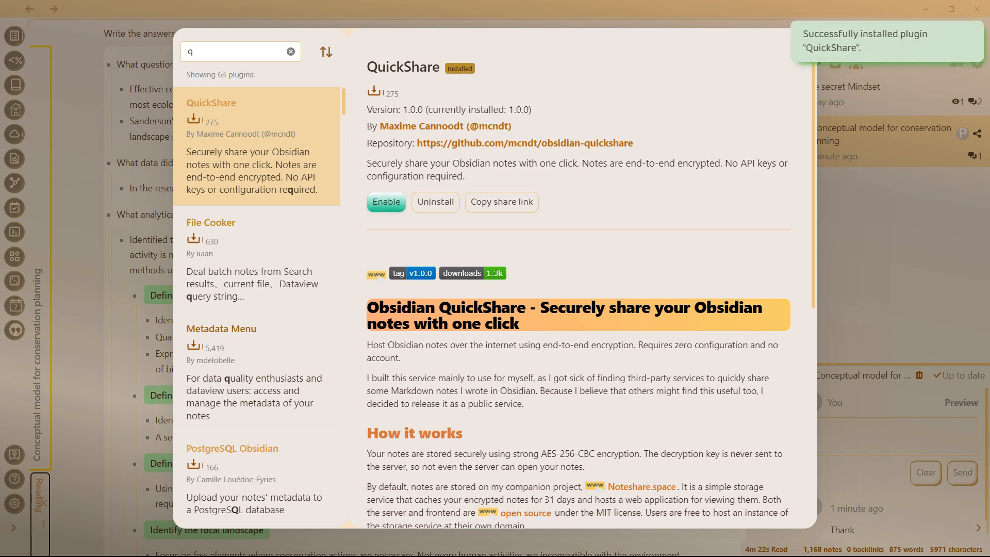
left_click(385, 201)
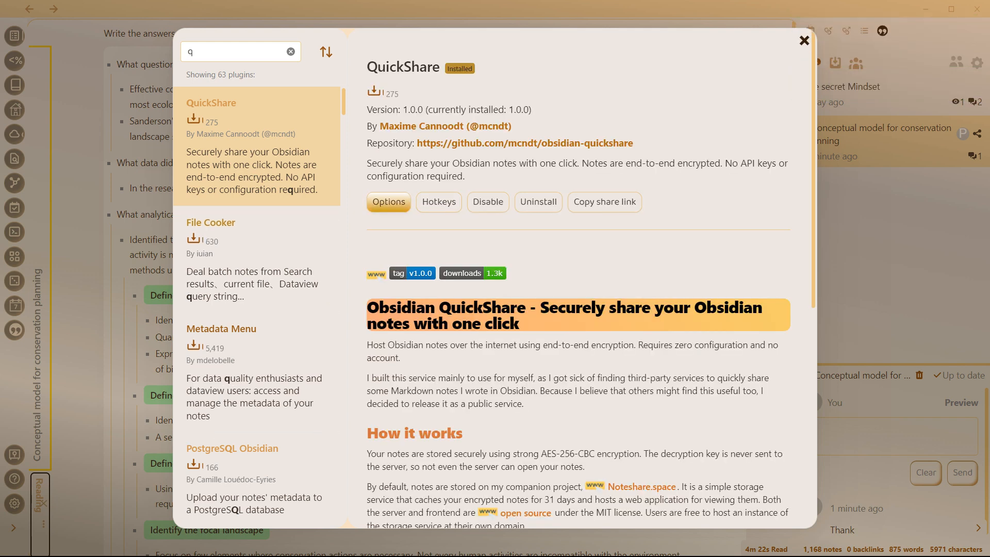
left_click(389, 201)
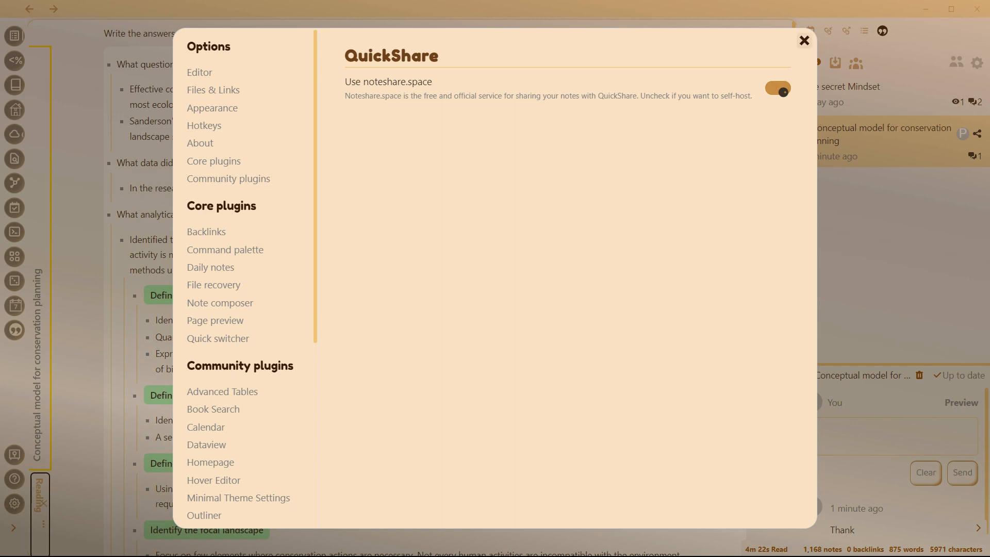
Create the note's encrypted noteshare.space share link with QuickShare, copy it and launch the browser.
left_click(803, 40)
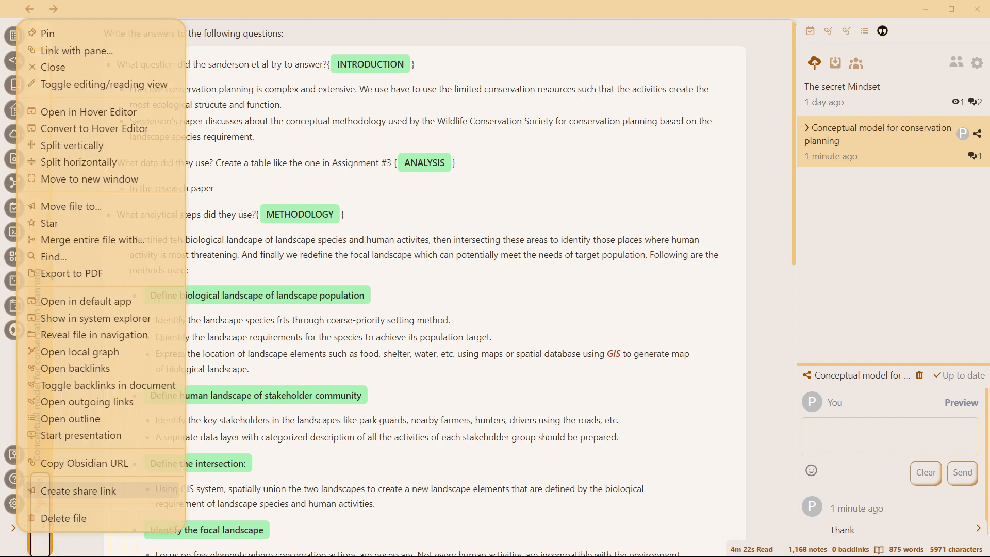
left_click(79, 491)
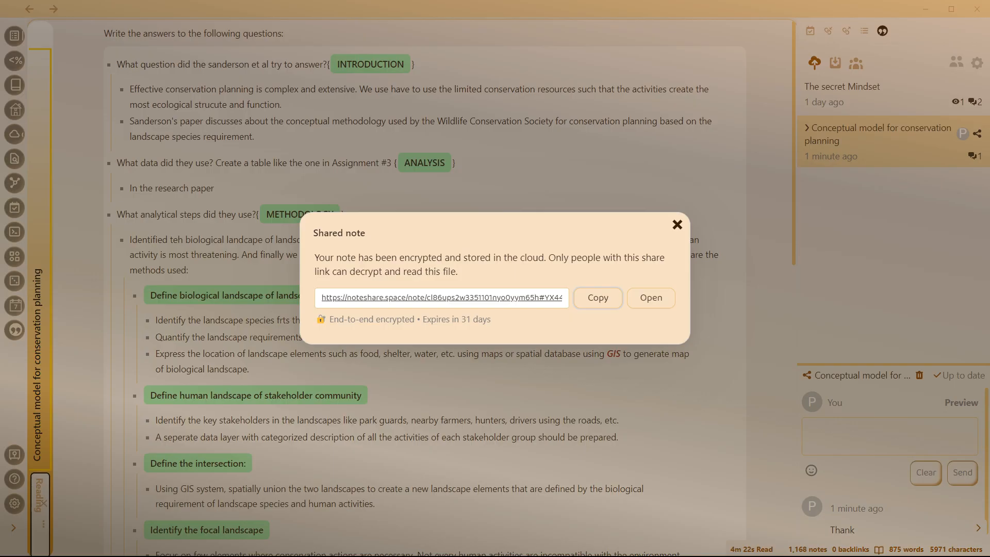
left_click(597, 297)
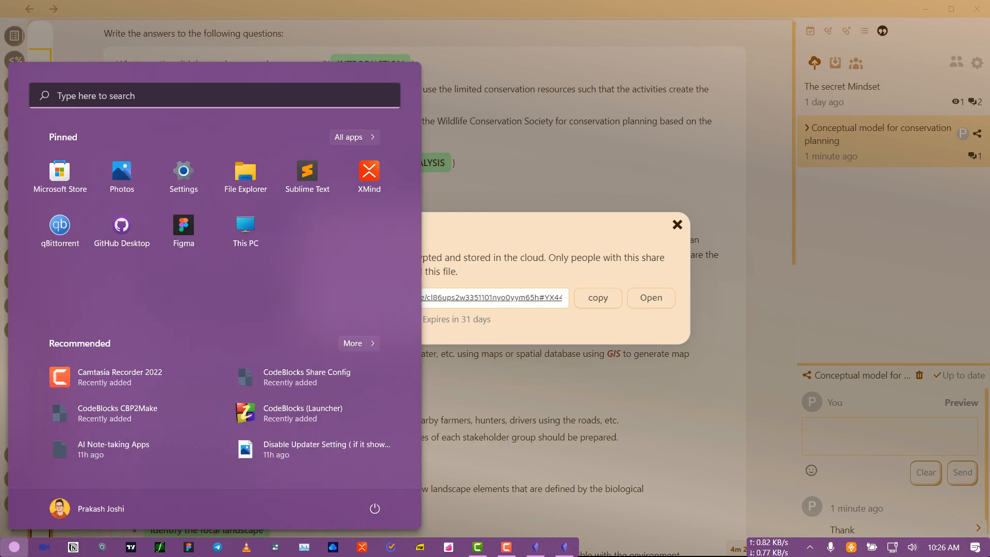
left_click(651, 297)
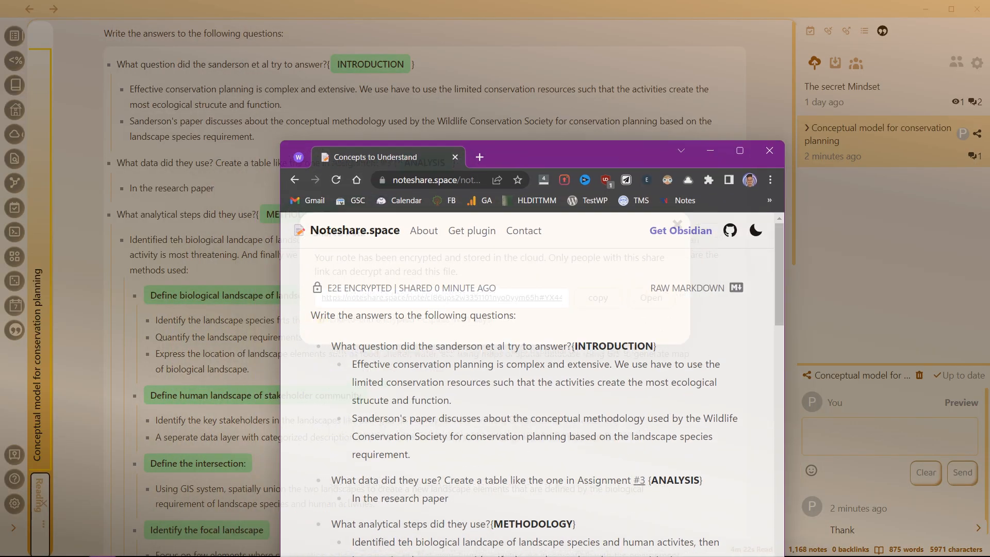
Maximize the browser and read through the shared conservation planning note on noteshare.space.
left_click(740, 151)
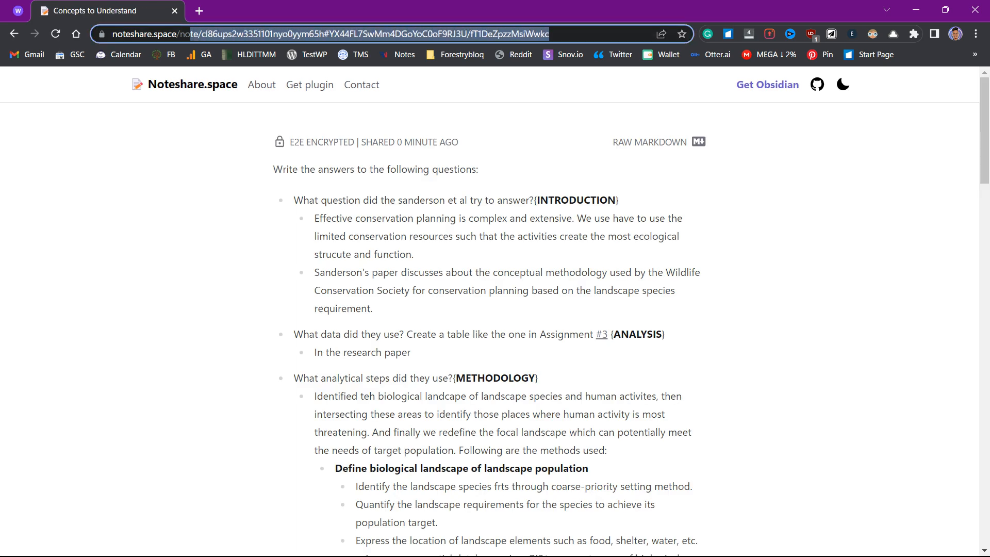
scroll("down", 3)
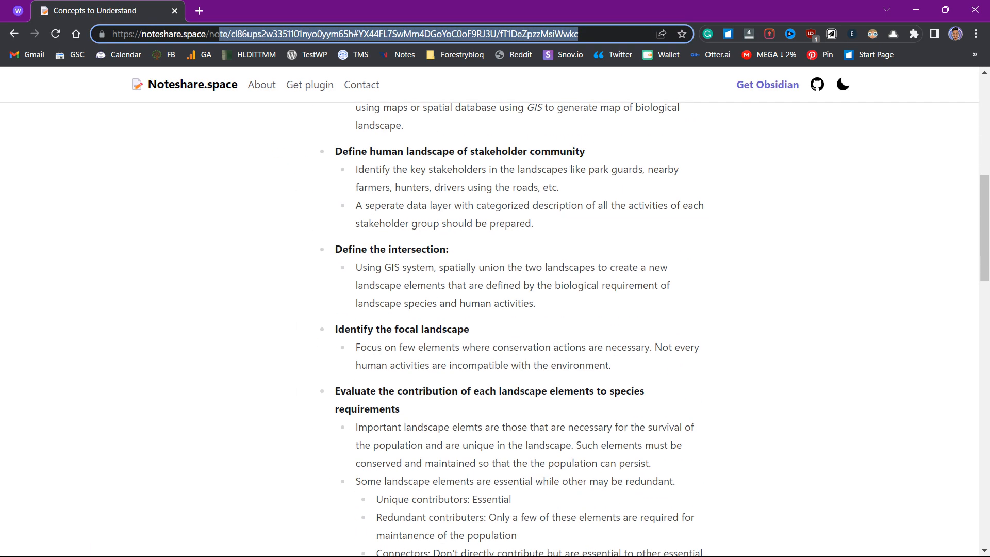
scroll("down", 3)
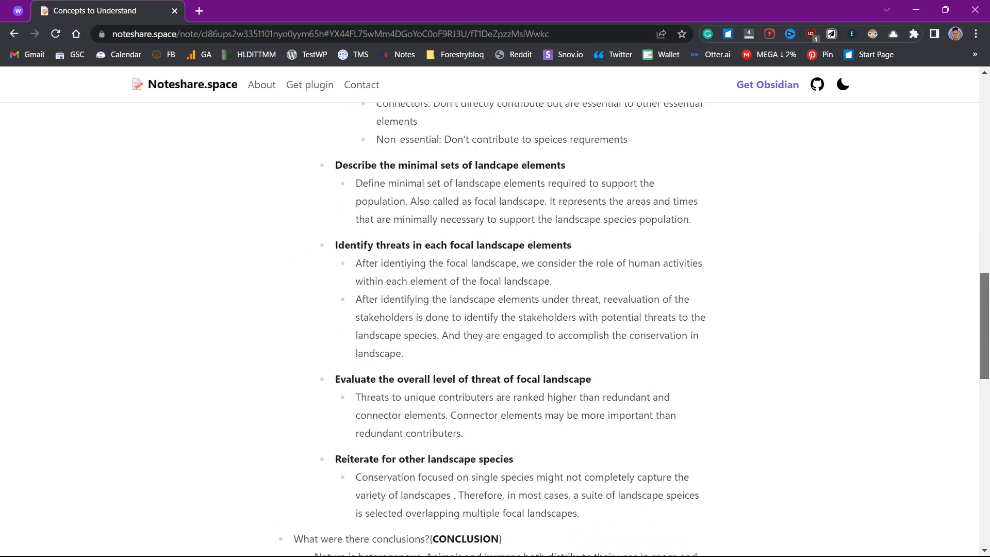
scroll("up", 3)
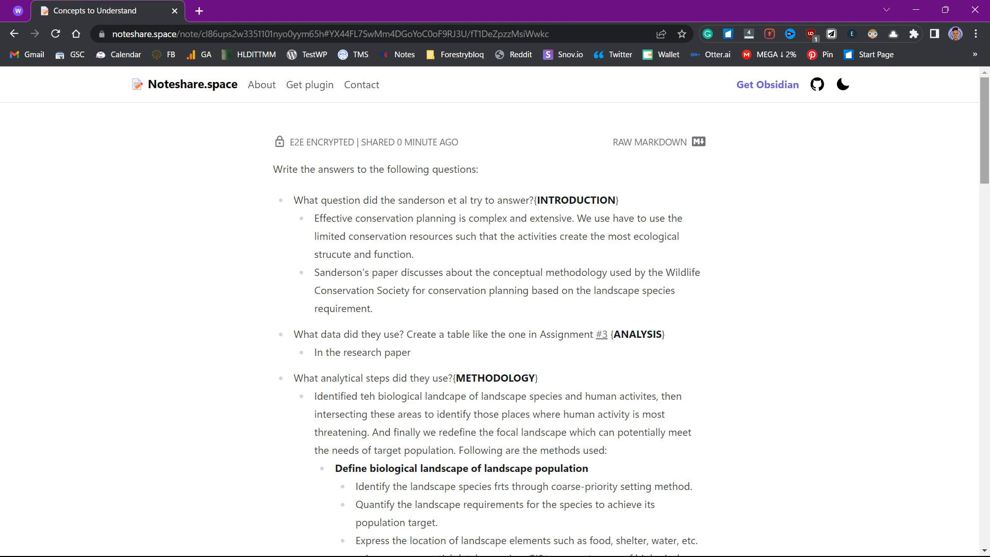
scroll("down", 3)
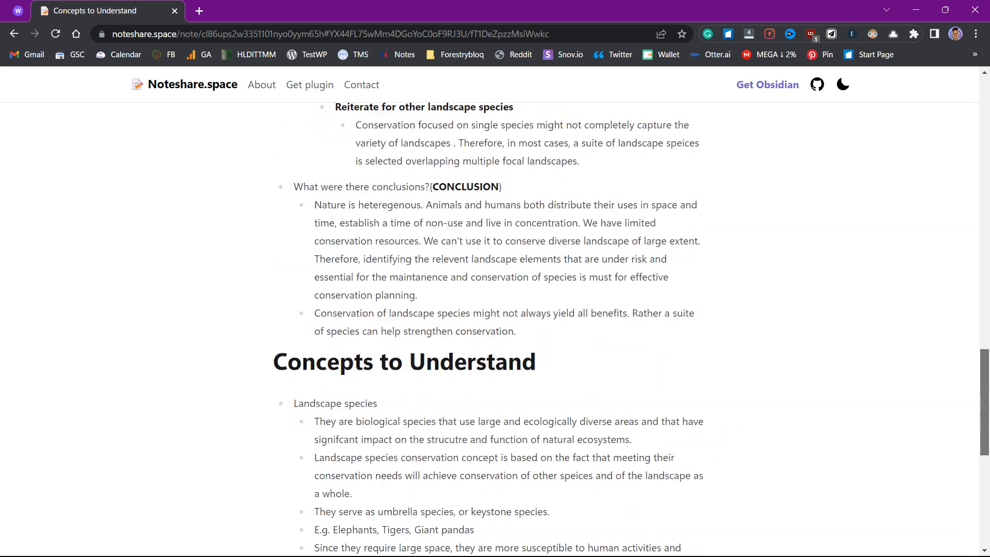
scroll("down", 3)
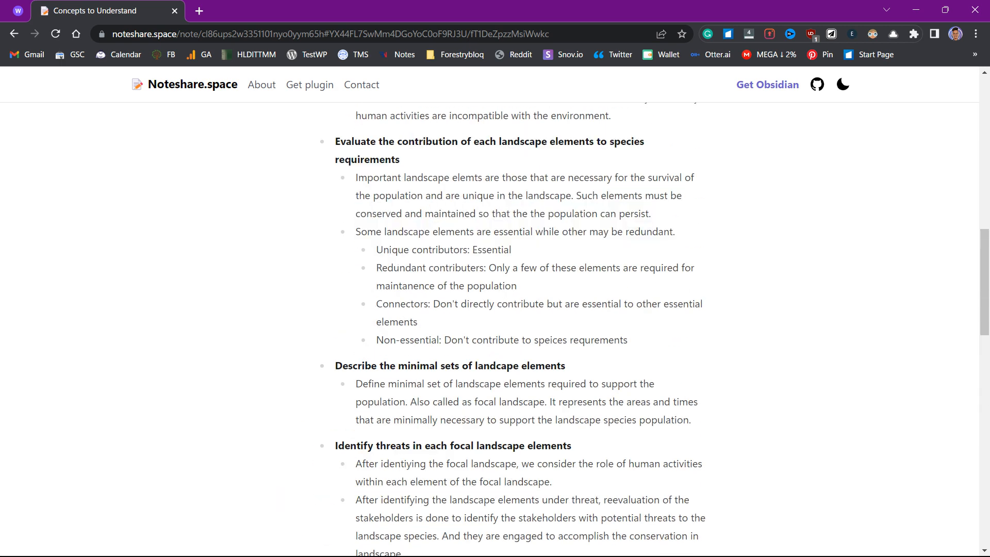
left_click_drag(471, 249, 628, 339)
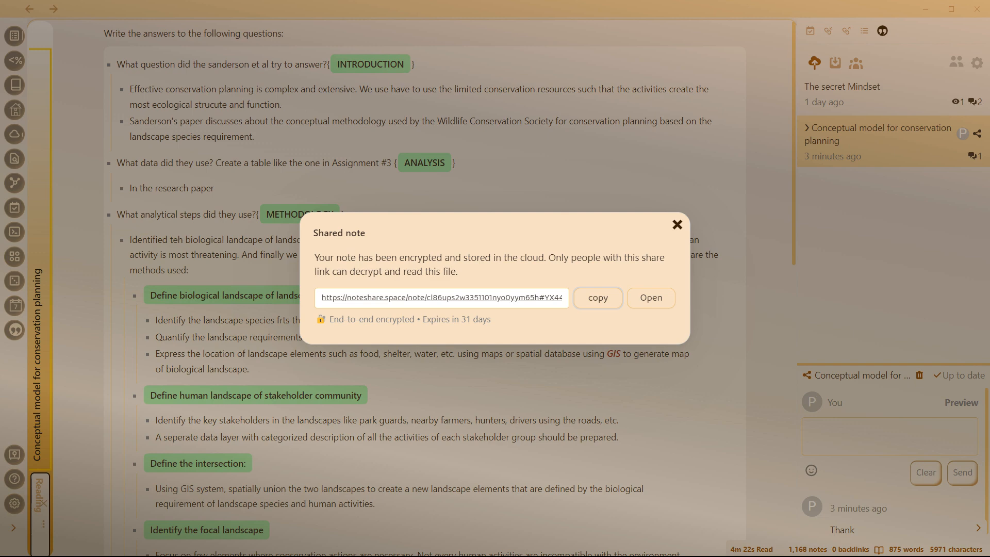
Dismiss the Shared note link dialog and focus the conservation planning note again.
left_click(676, 223)
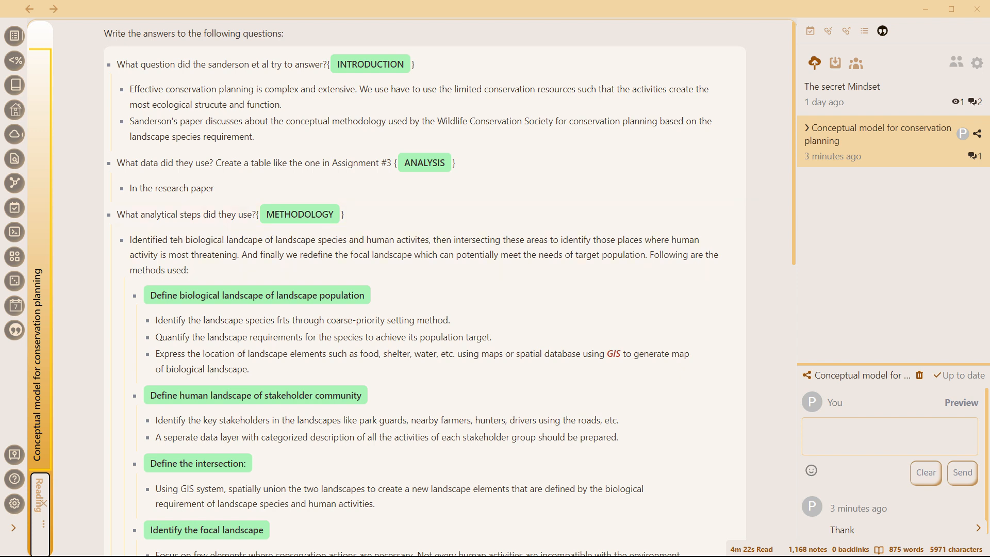
left_click(187, 215)
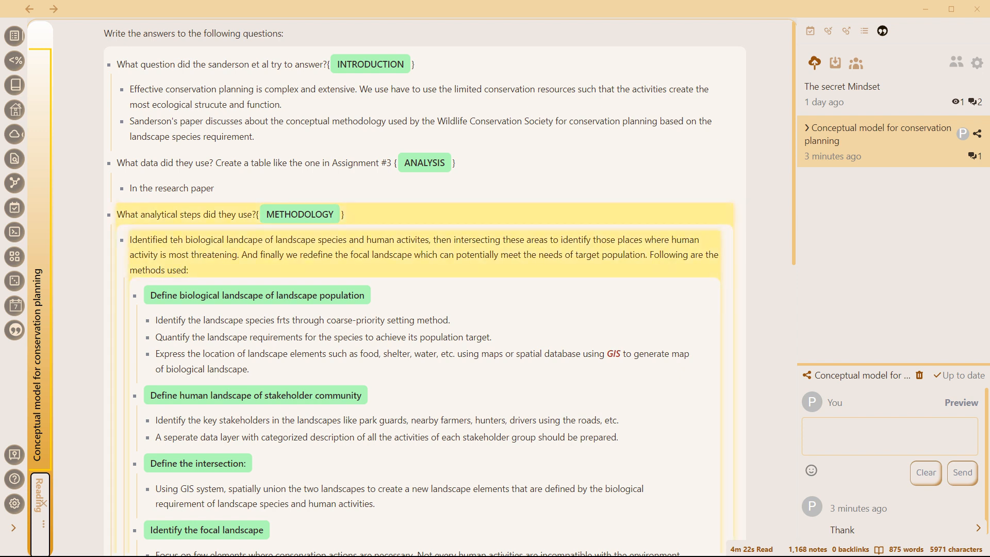